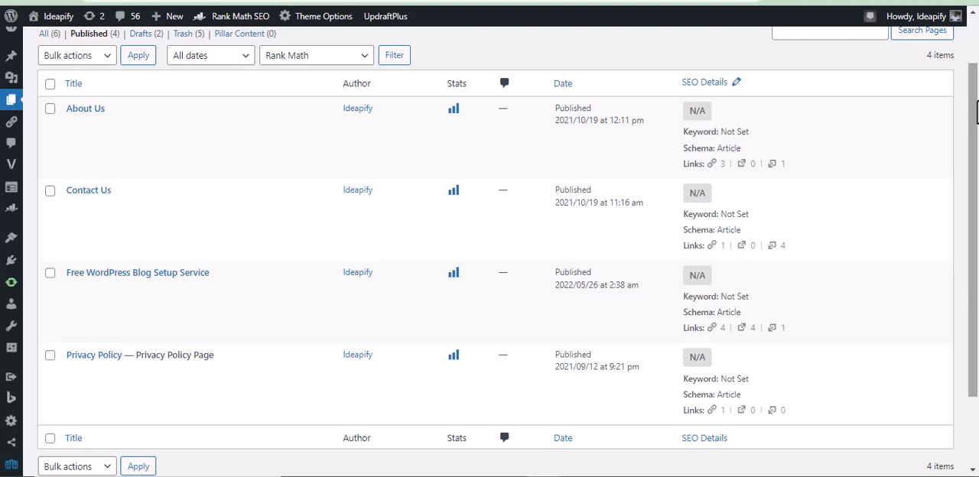
pyautogui.moveTo(970, 107)
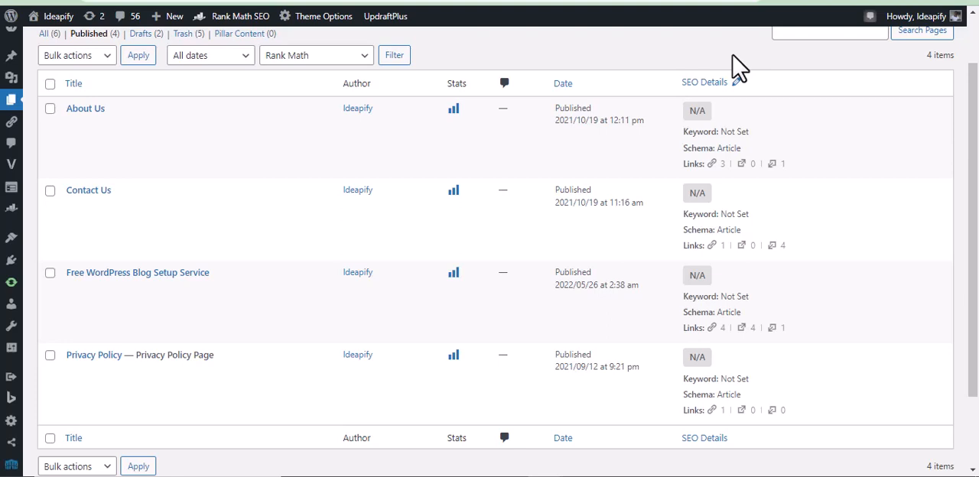
pyautogui.moveTo(543, 38)
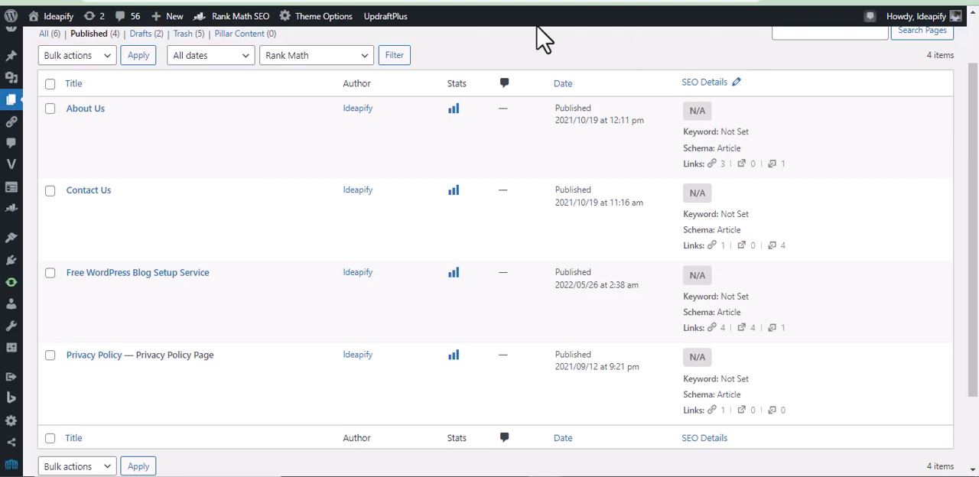
pyautogui.moveTo(99, 134)
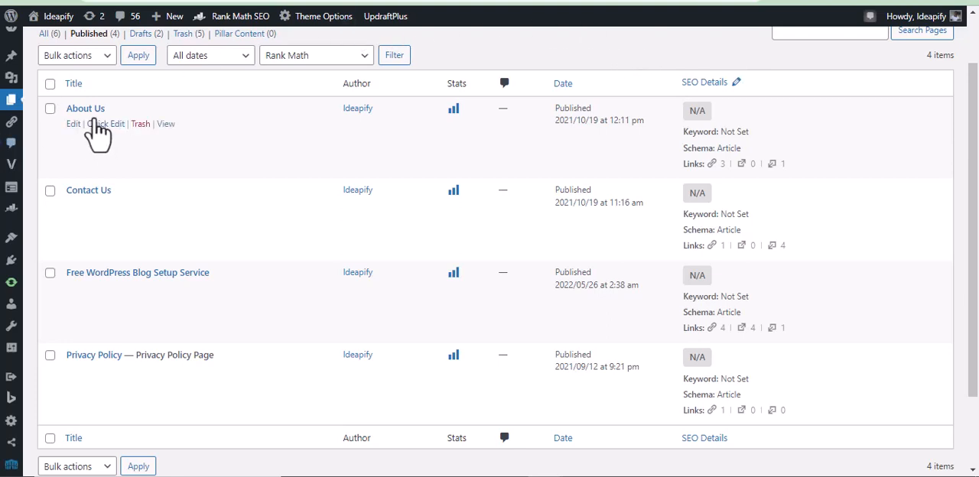
pyautogui.moveTo(101, 153)
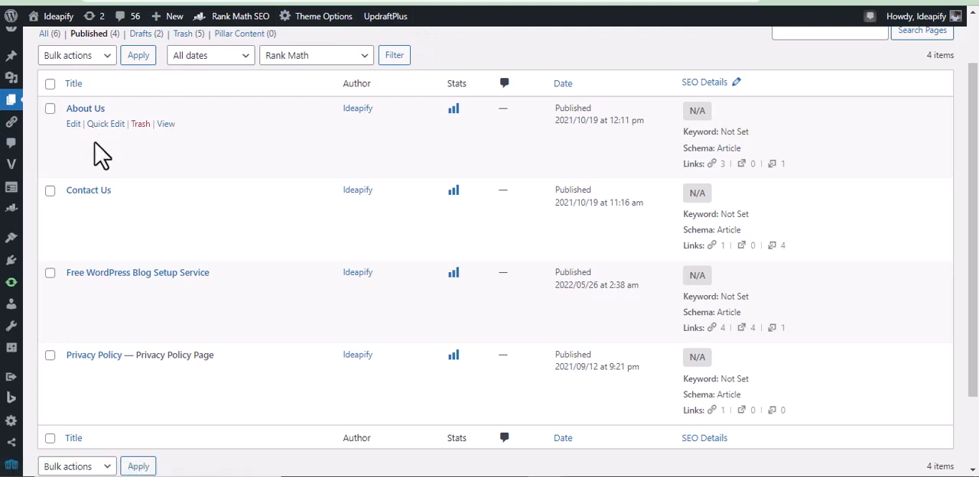
pyautogui.moveTo(90, 125)
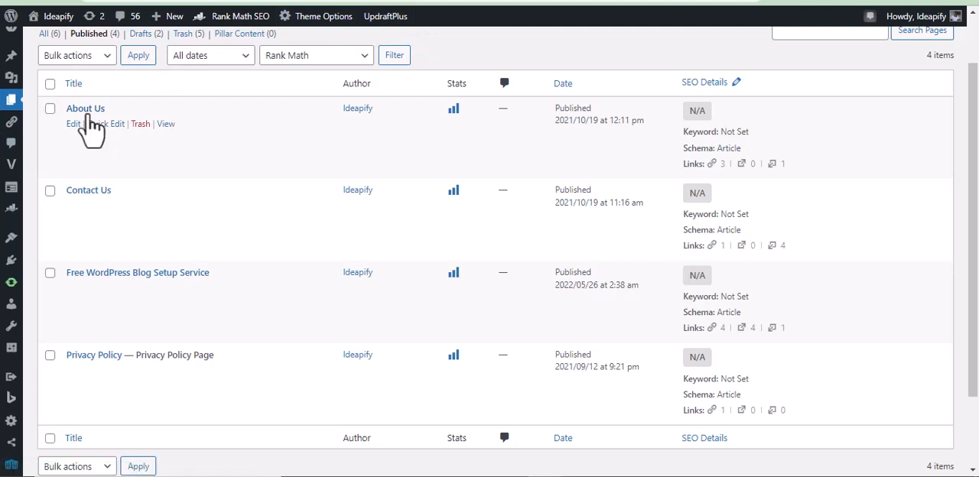
pyautogui.moveTo(95, 150)
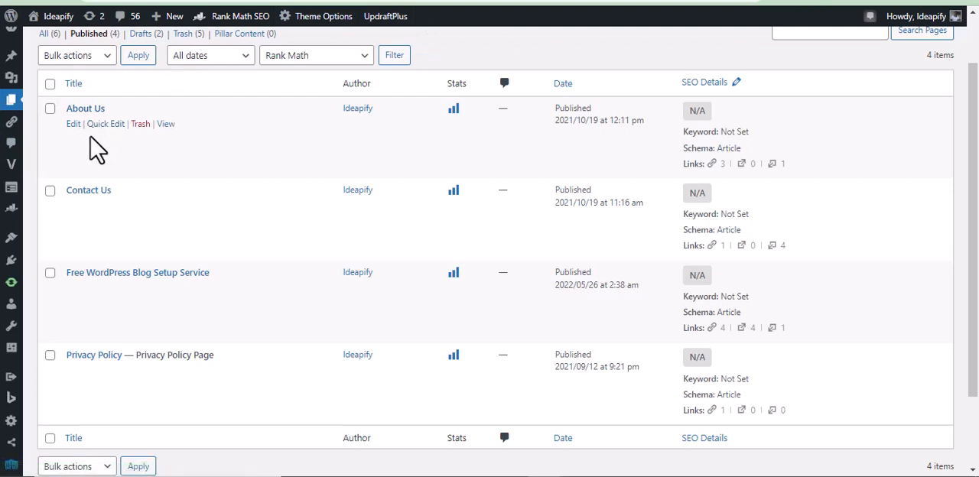
pyautogui.moveTo(95, 167)
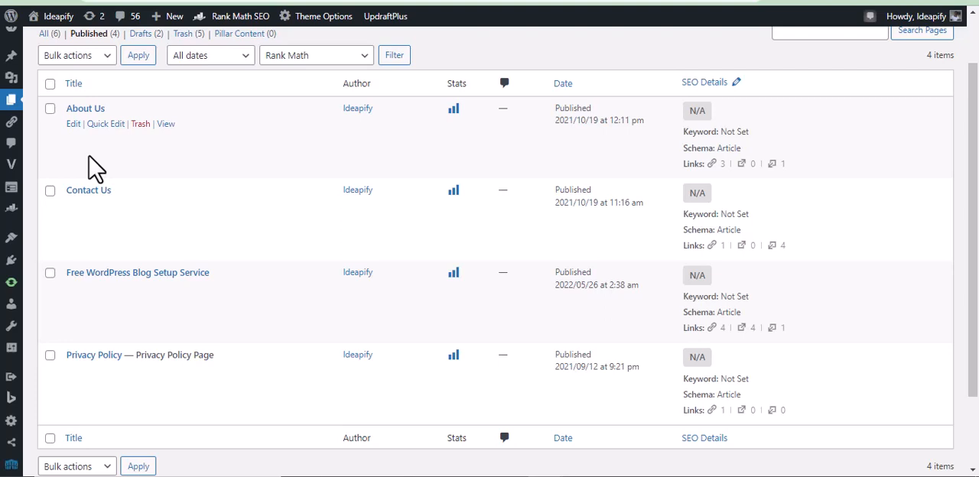
pyautogui.moveTo(165, 144)
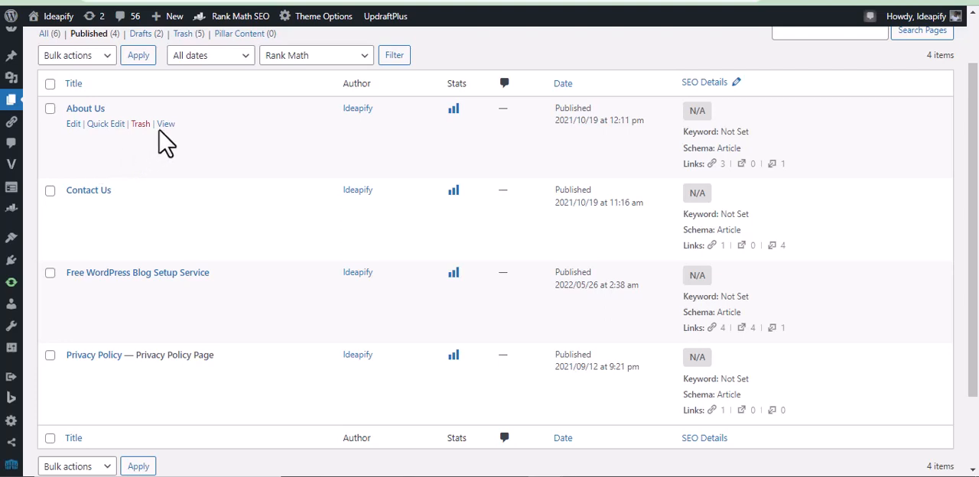
pyautogui.moveTo(165, 123)
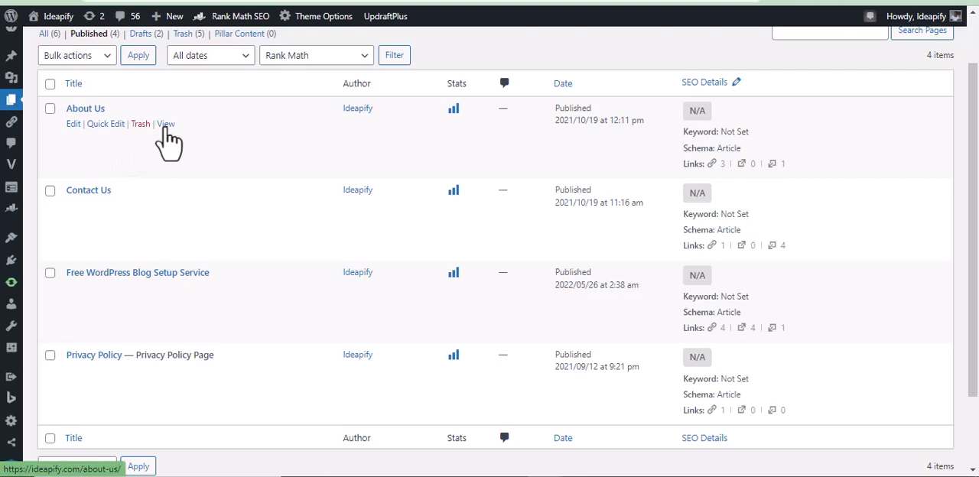
# - Copy the public link address of the published About Us page from the Pages list
pyautogui.rightClick(165, 124)
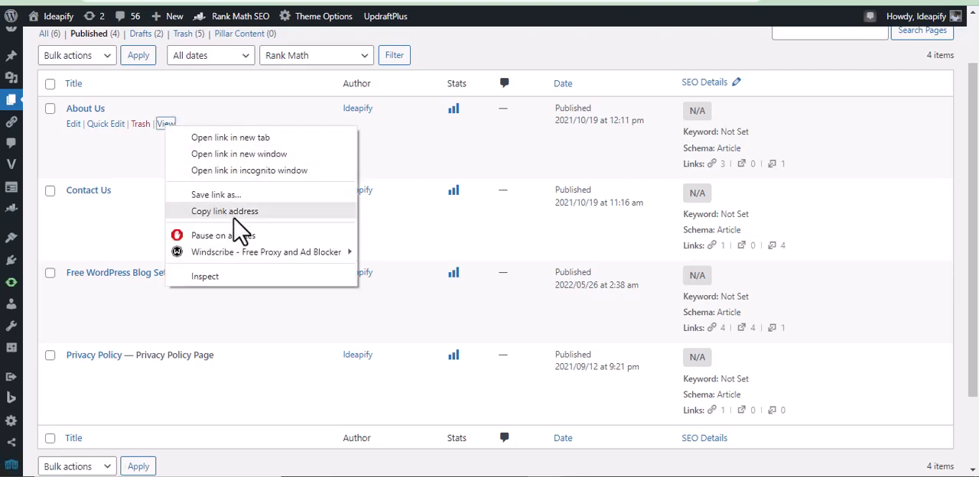
pyautogui.moveTo(241, 229)
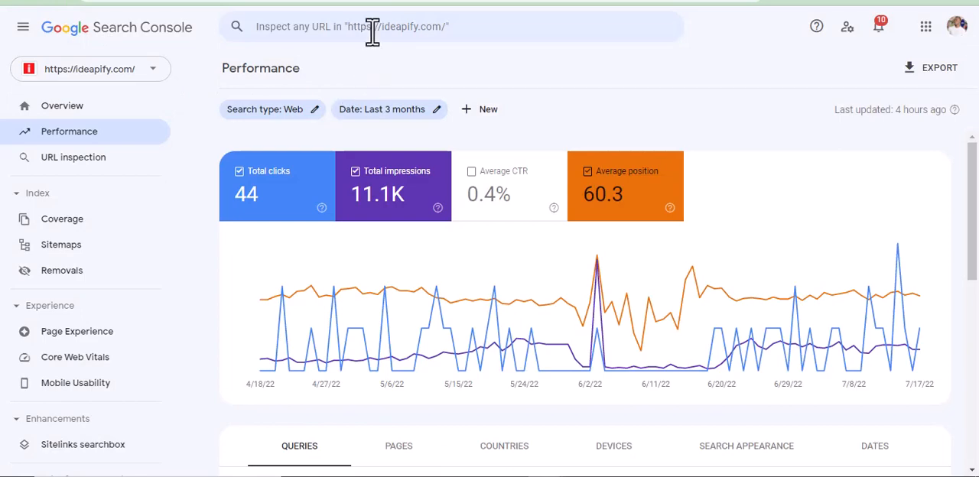
# - Paste the About Us URL into the Inspect bar and run URL Inspection on it
pyautogui.click(375, 26)
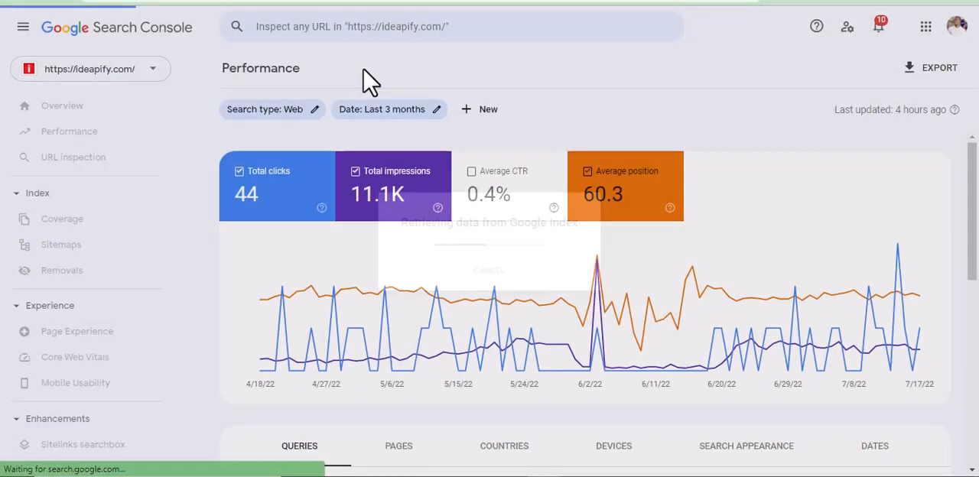
pyautogui.click(74, 156)
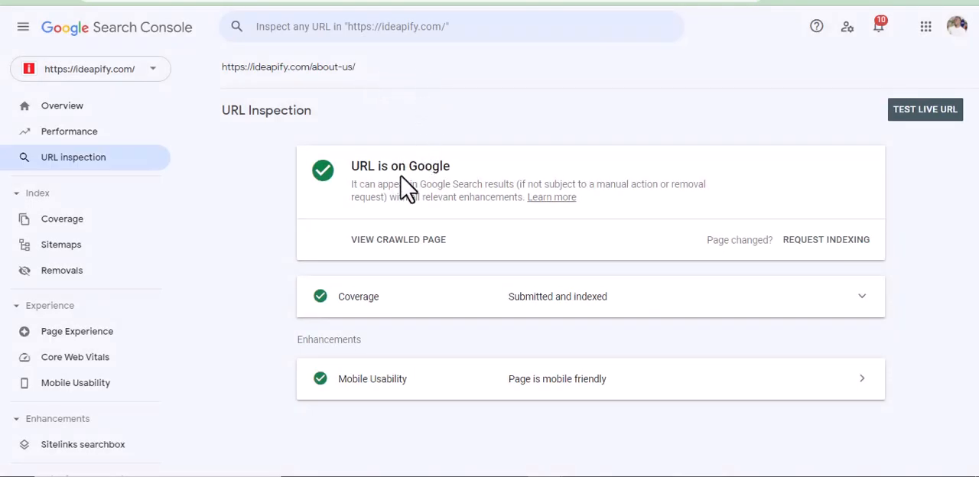
pyautogui.moveTo(459, 168)
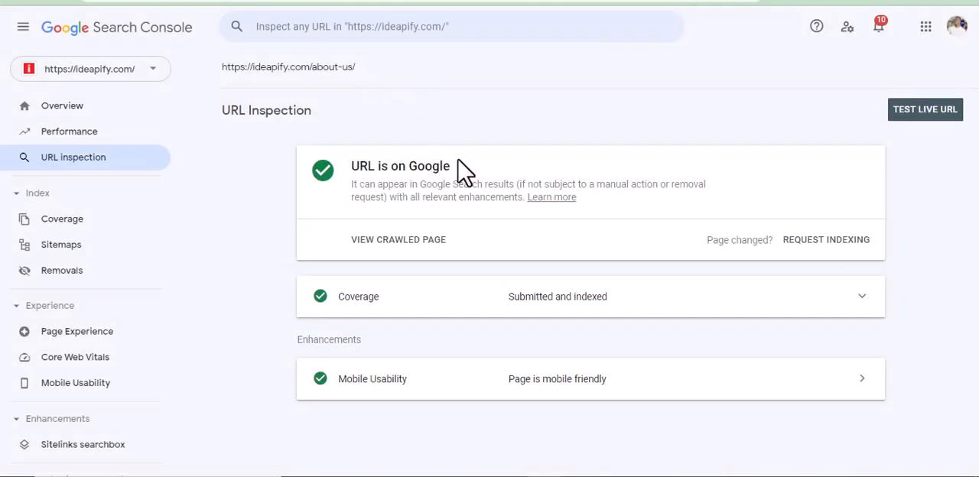
pyautogui.moveTo(482, 150)
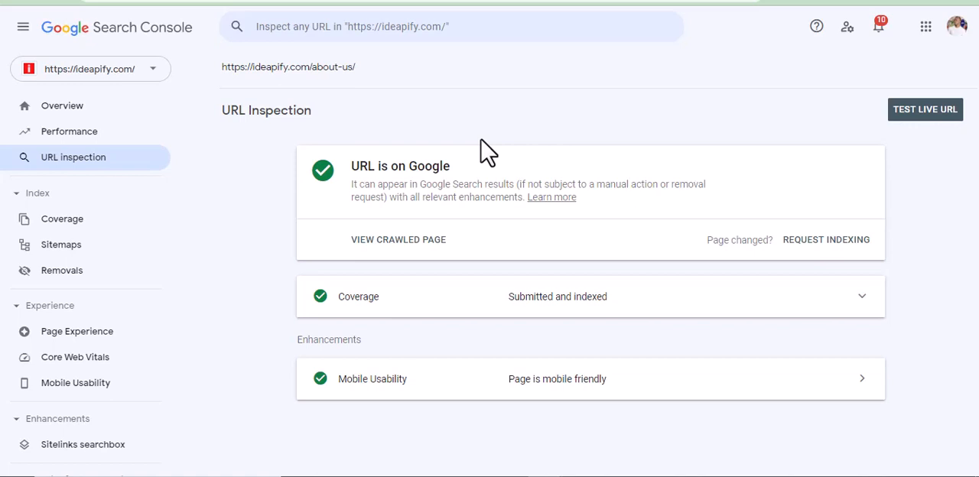
pyautogui.moveTo(303, 76)
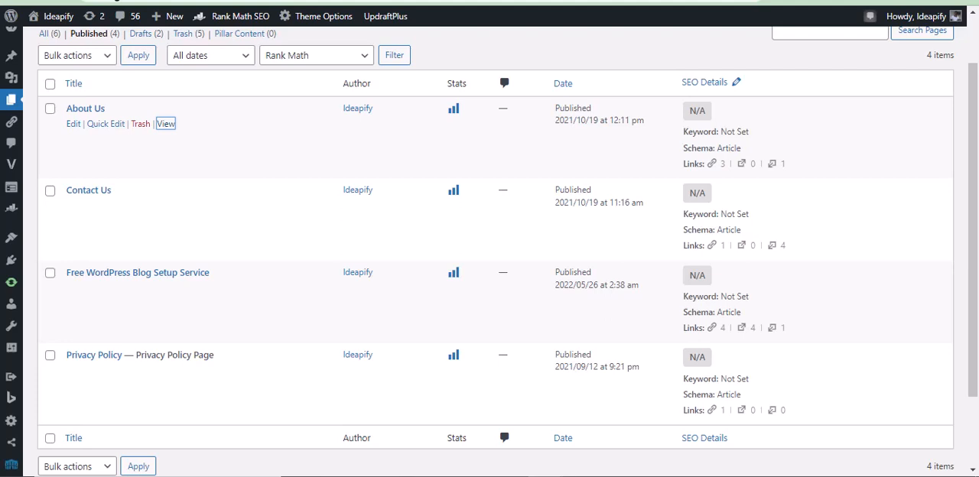
pyautogui.moveTo(153, 119)
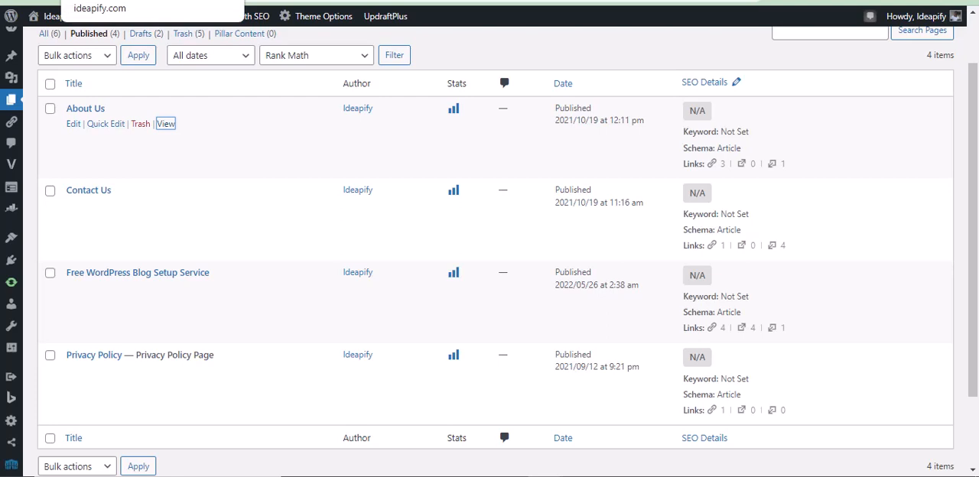
pyautogui.moveTo(82, 184)
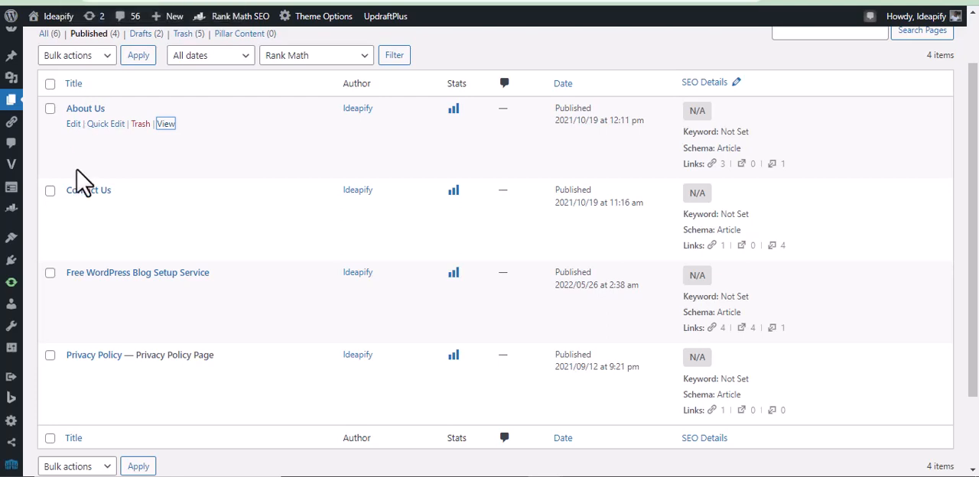
pyautogui.moveTo(122, 166)
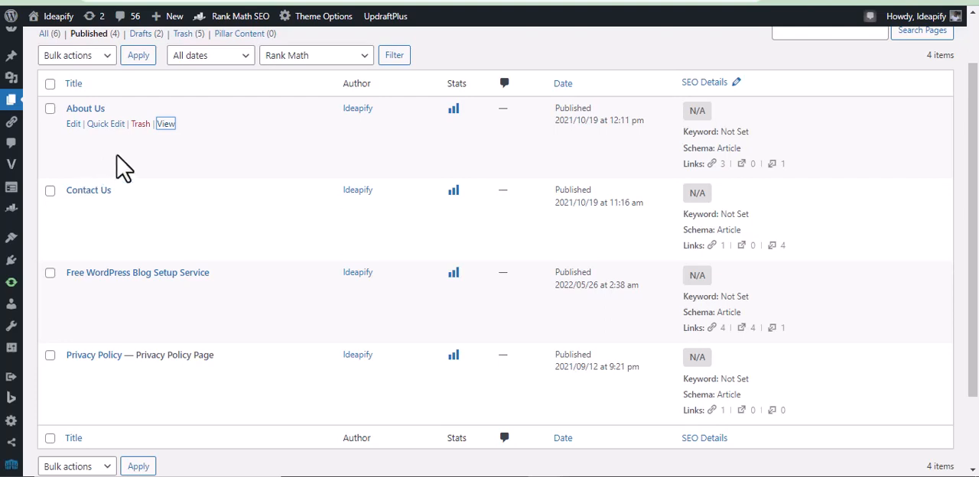
pyautogui.moveTo(138, 55)
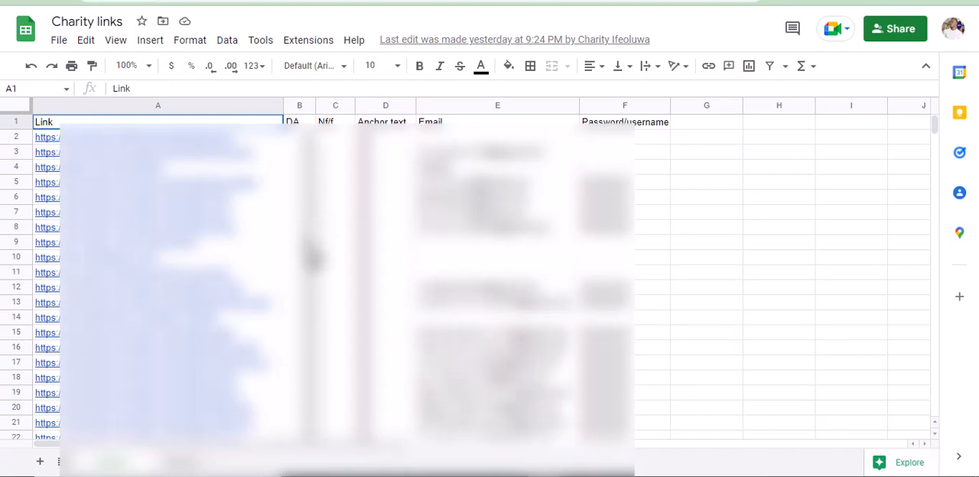
# - Scroll through the Link column of the Charity links spreadsheet
pyautogui.scroll(-3)
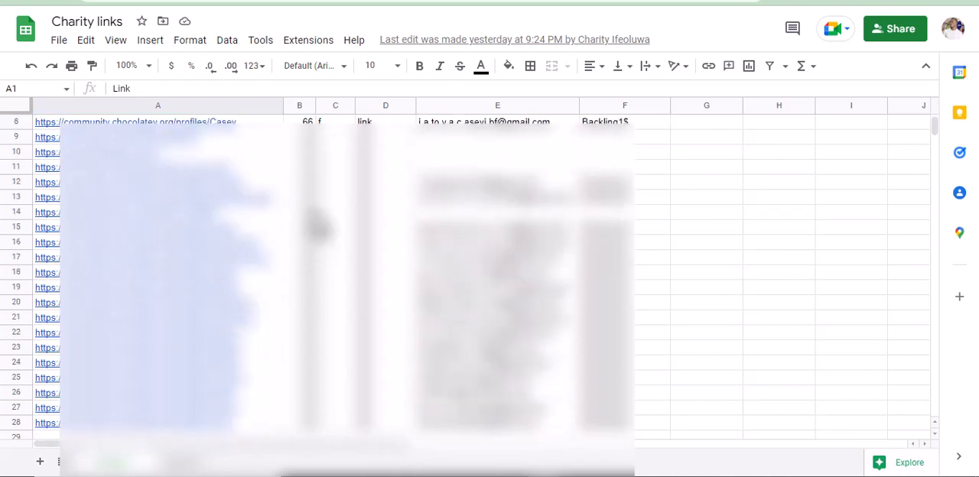
pyautogui.scroll(-3)
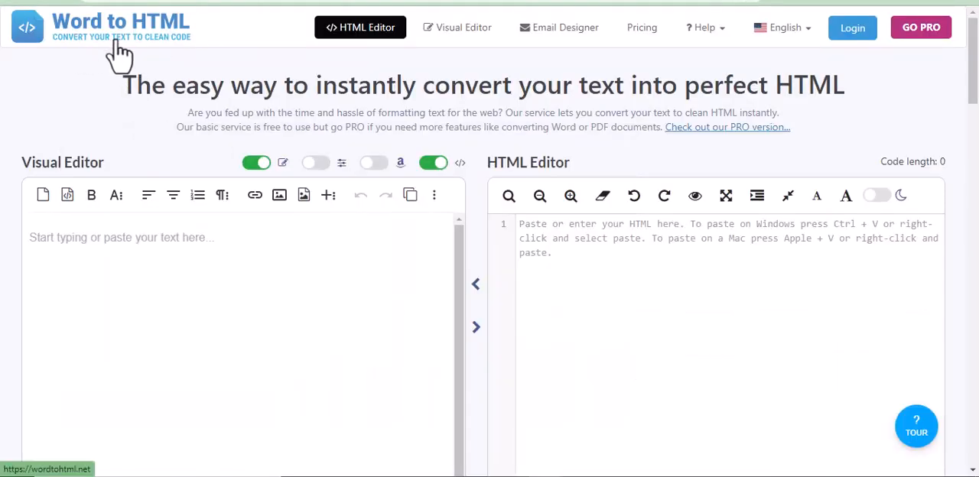
pyautogui.moveTo(176, 60)
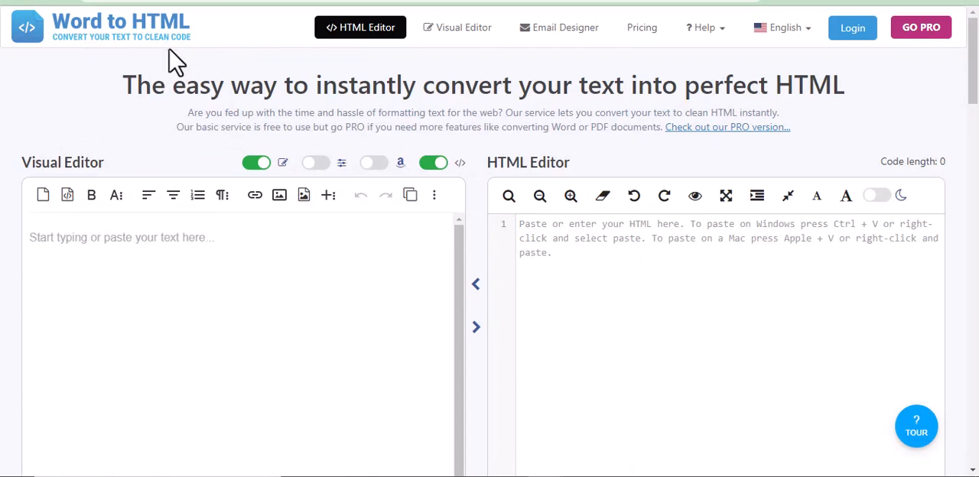
pyautogui.moveTo(175, 72)
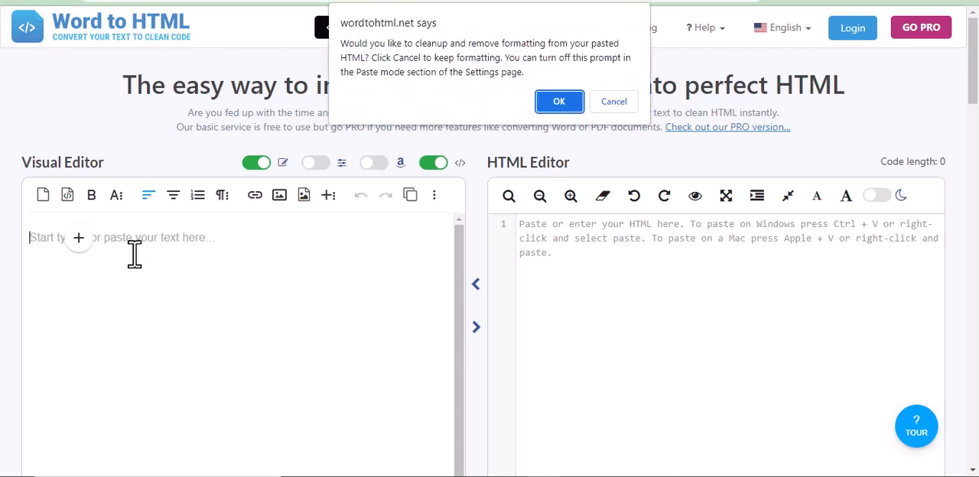
pyautogui.moveTo(493, 136)
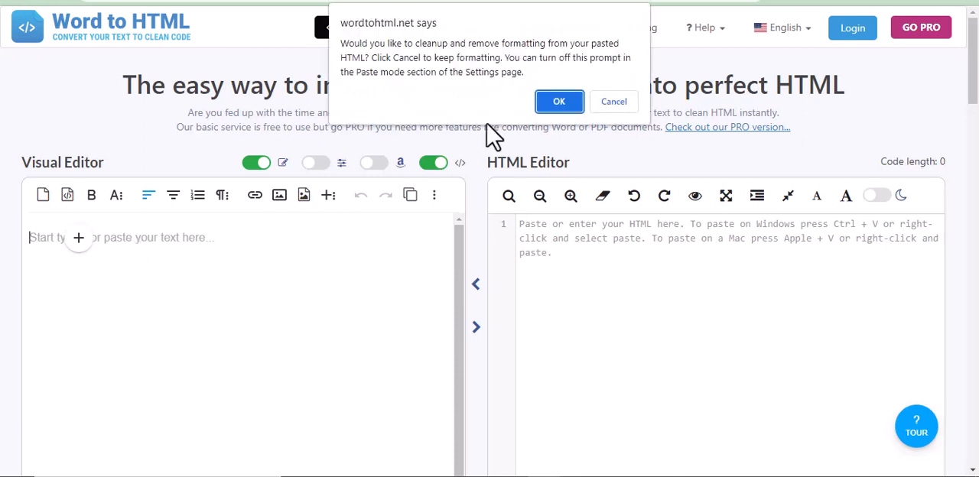
# - Answer the paste cleanup prompt and review the generated HTML table of linked URLs
pyautogui.click(560, 100)
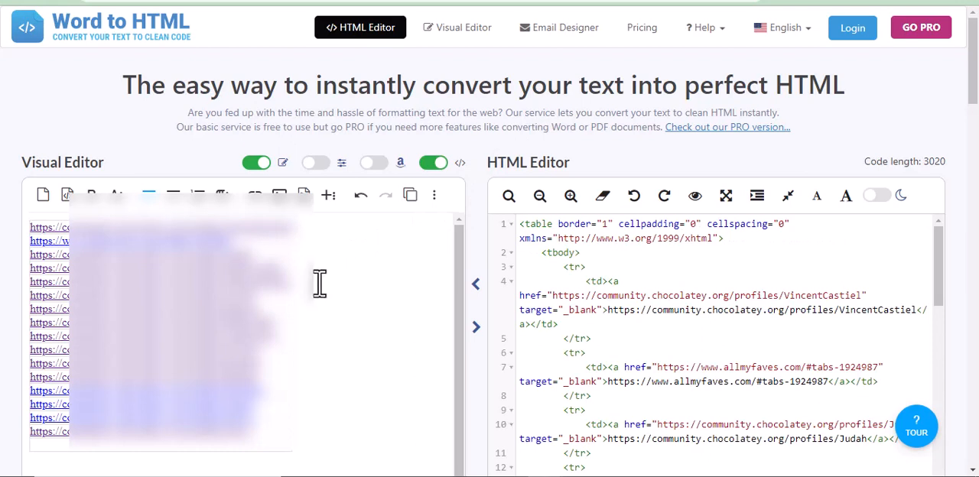
pyautogui.moveTo(747, 266)
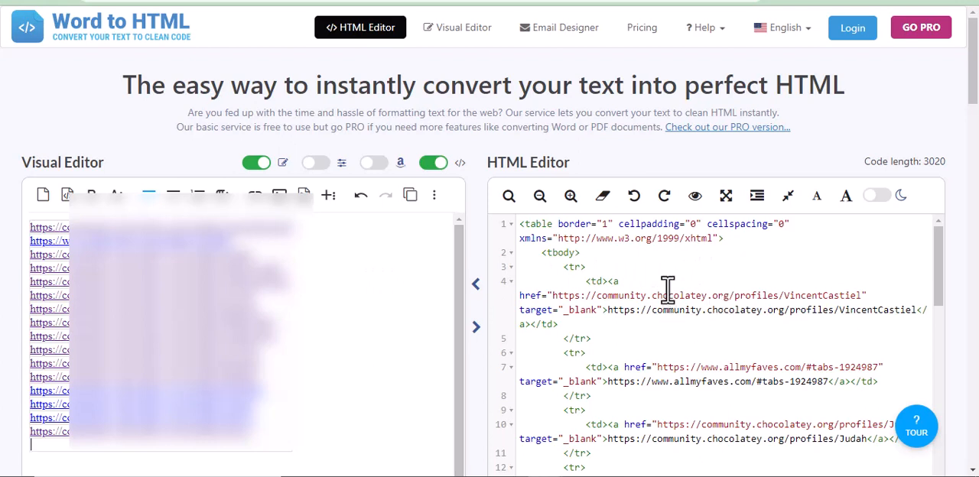
pyautogui.scroll(-3)
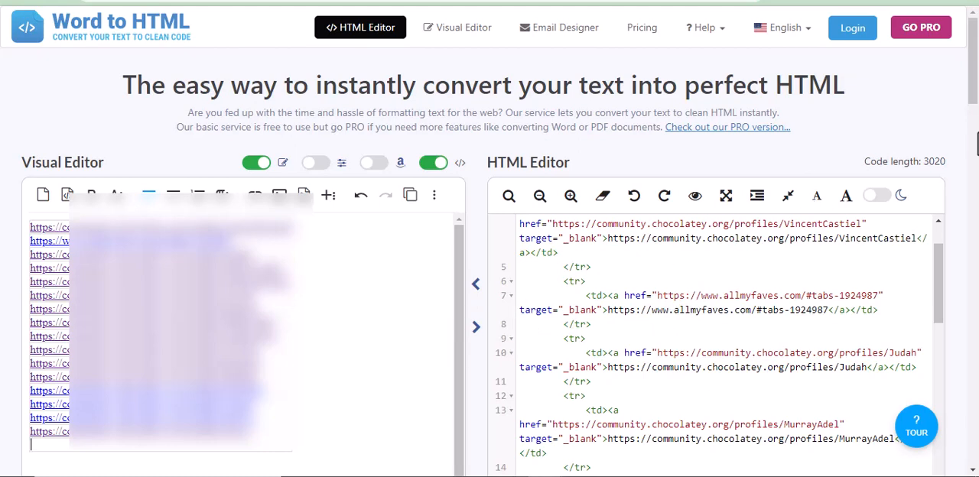
pyautogui.scroll(-3)
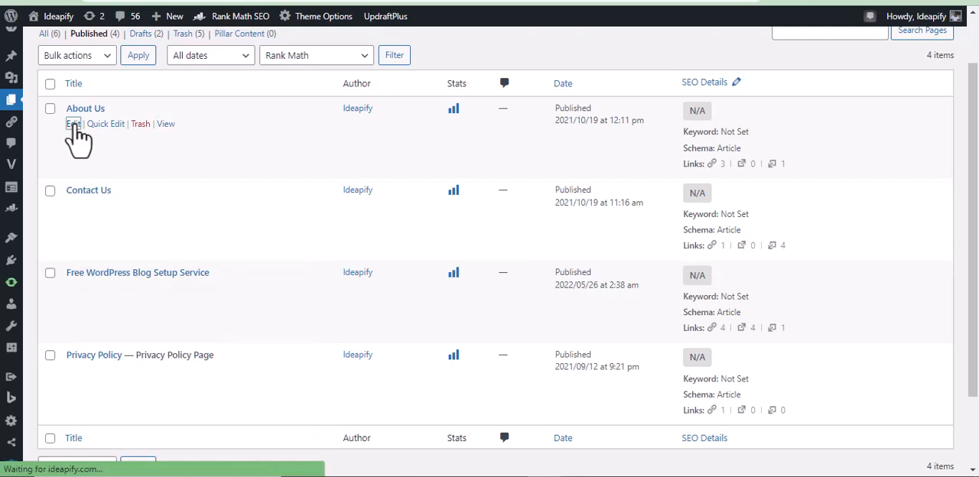
# - Edit the About Us page in Text view and move to the end of its HTML code
pyautogui.click(72, 124)
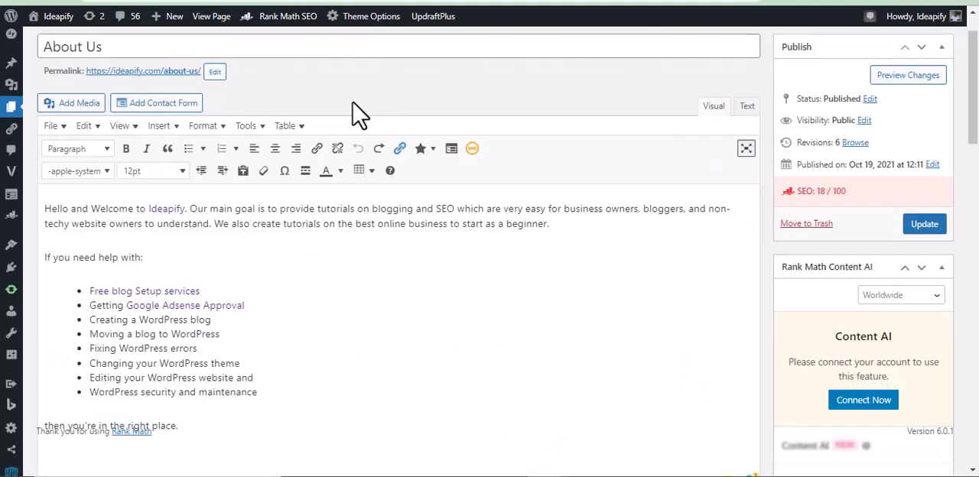
pyautogui.moveTo(349, 115)
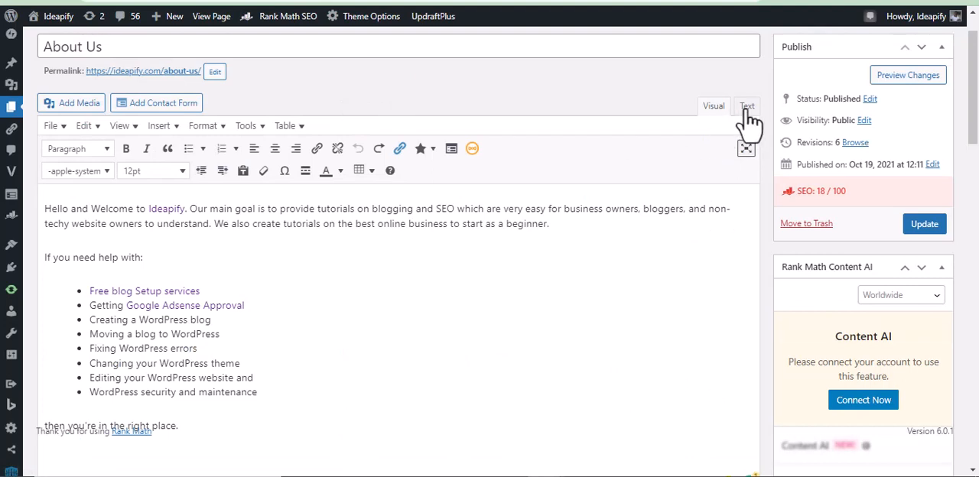
pyautogui.click(746, 106)
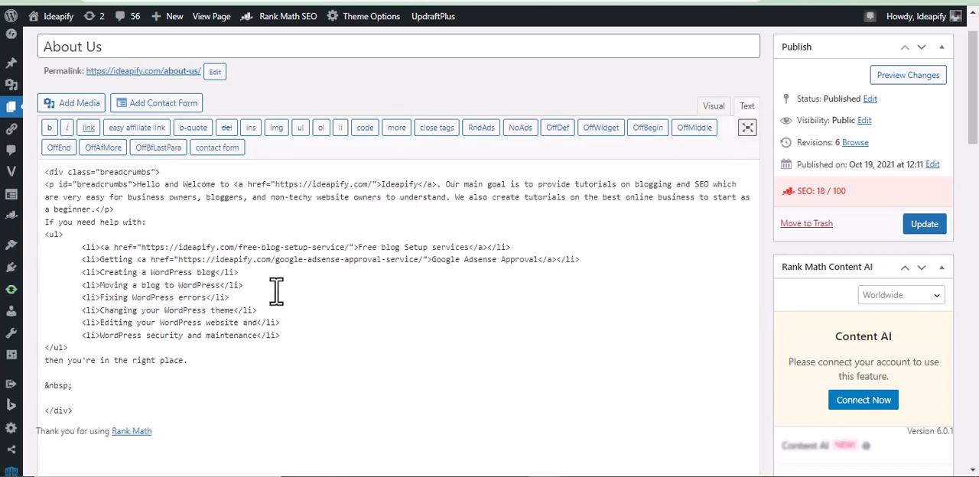
pyautogui.scroll(-3)
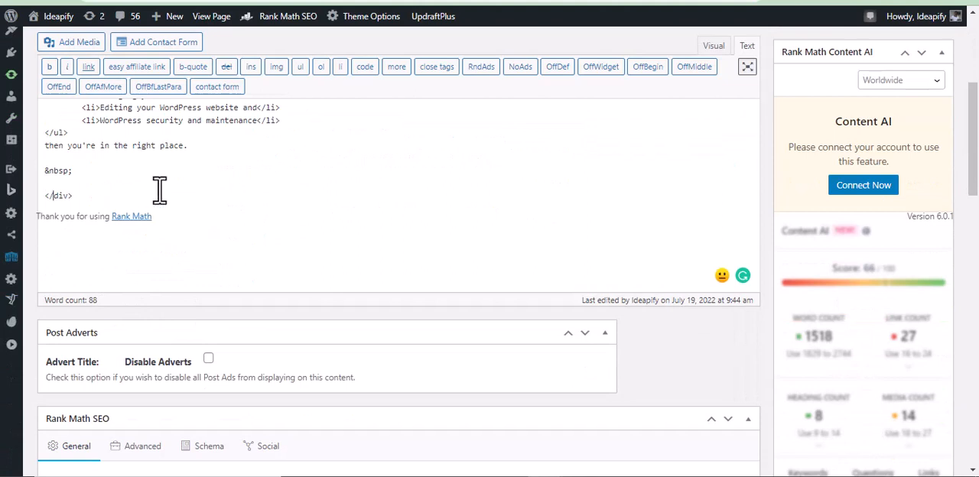
pyautogui.moveTo(122, 180)
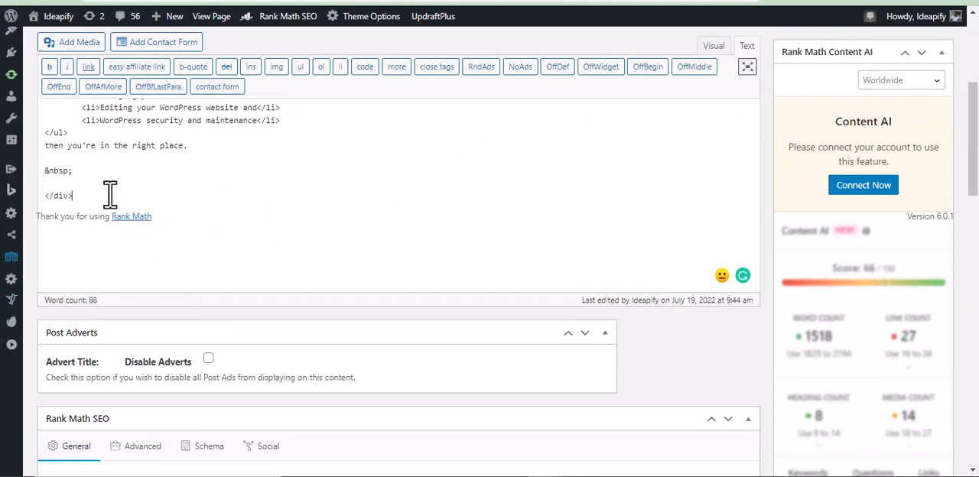
# - Paste the backlink HTML table at the end of the About Us code and update the page
pyautogui.rightClick(110, 196)
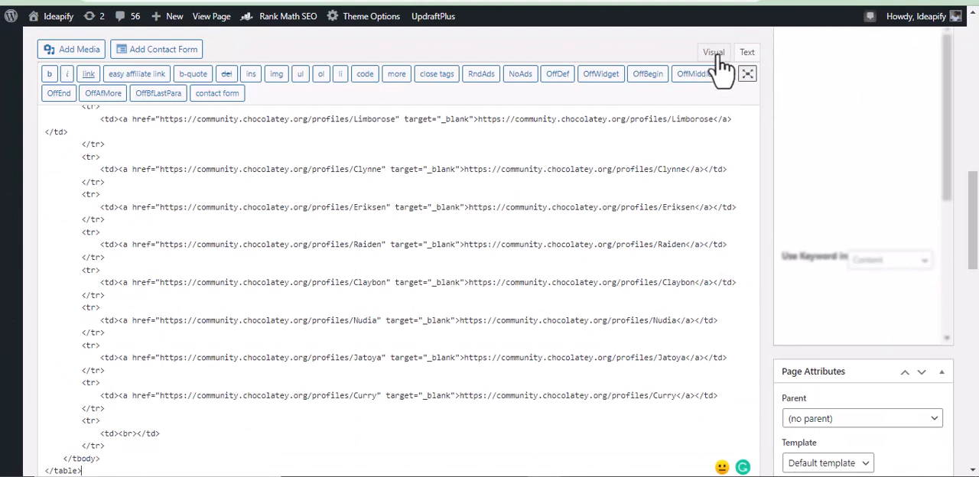
pyautogui.click(713, 52)
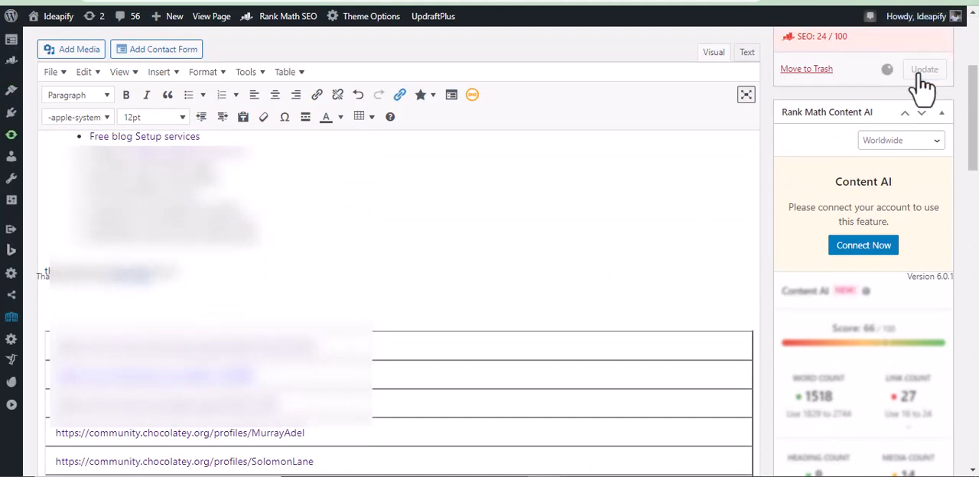
pyautogui.click(923, 69)
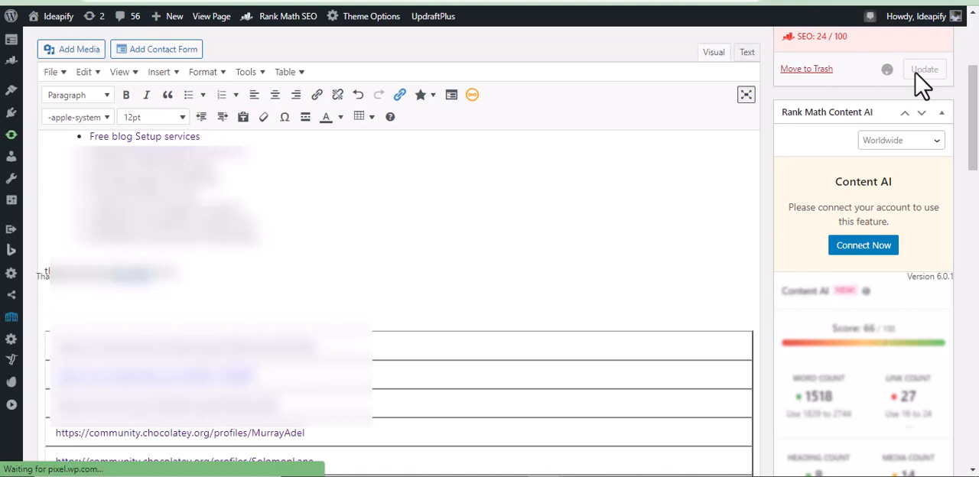
# - Confirm the About Us page update and copy its permalink address
pyautogui.click(924, 69)
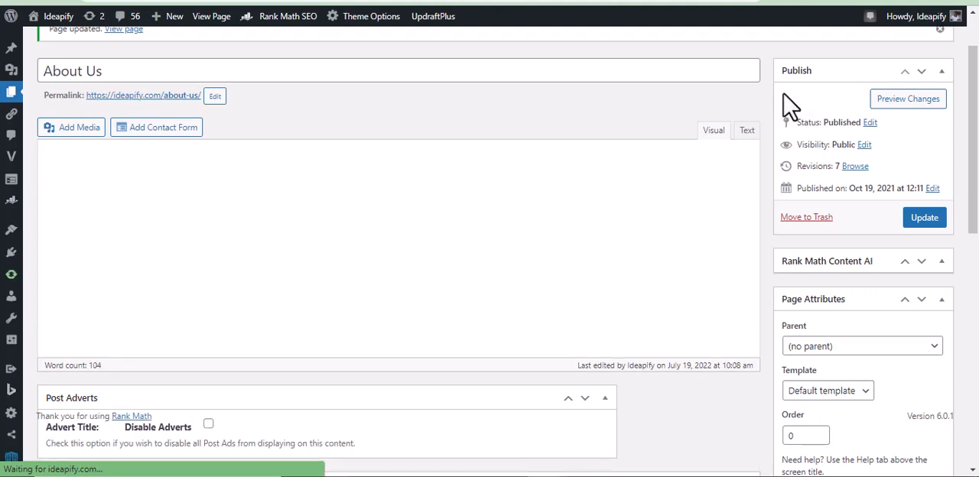
pyautogui.click(712, 130)
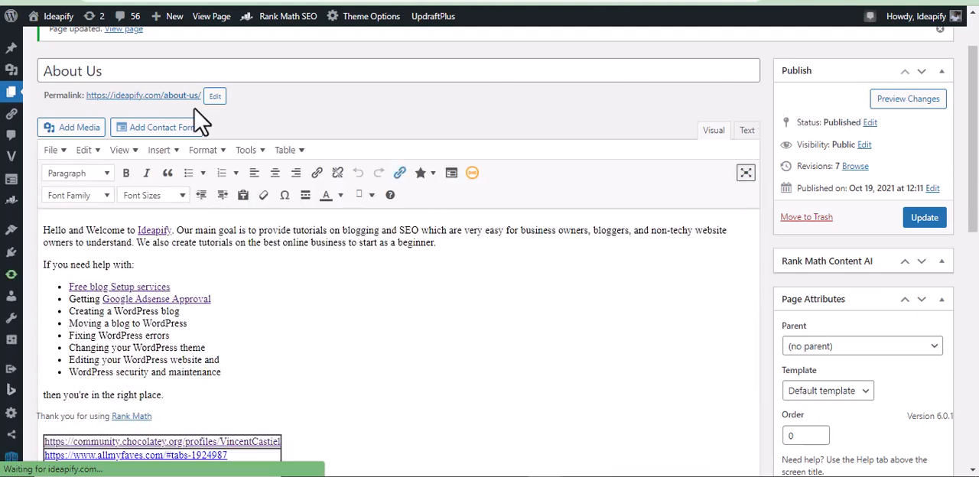
pyautogui.rightClick(142, 95)
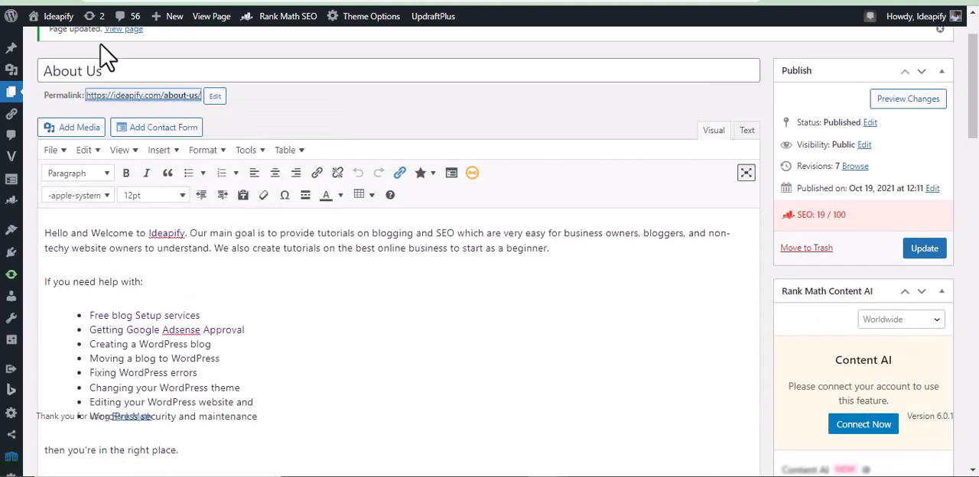
pyautogui.moveTo(114, 60)
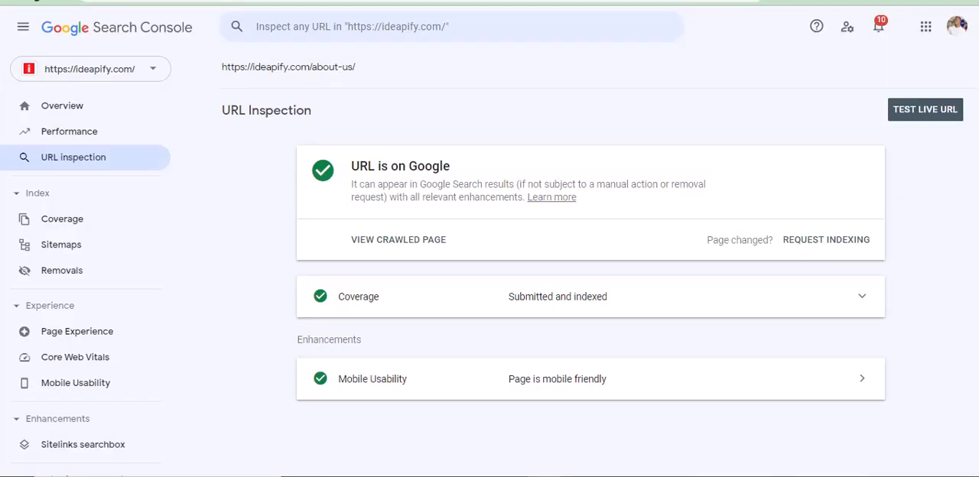
pyautogui.moveTo(447, 122)
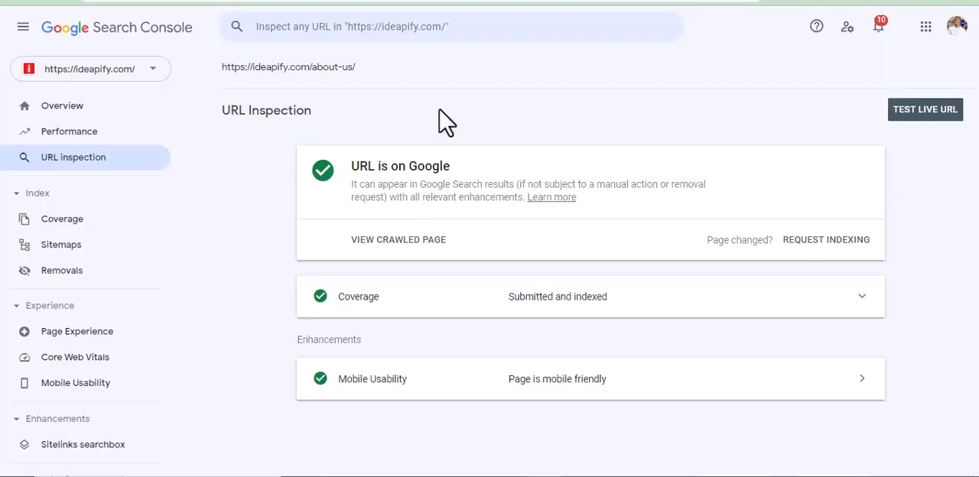
pyautogui.moveTo(385, 221)
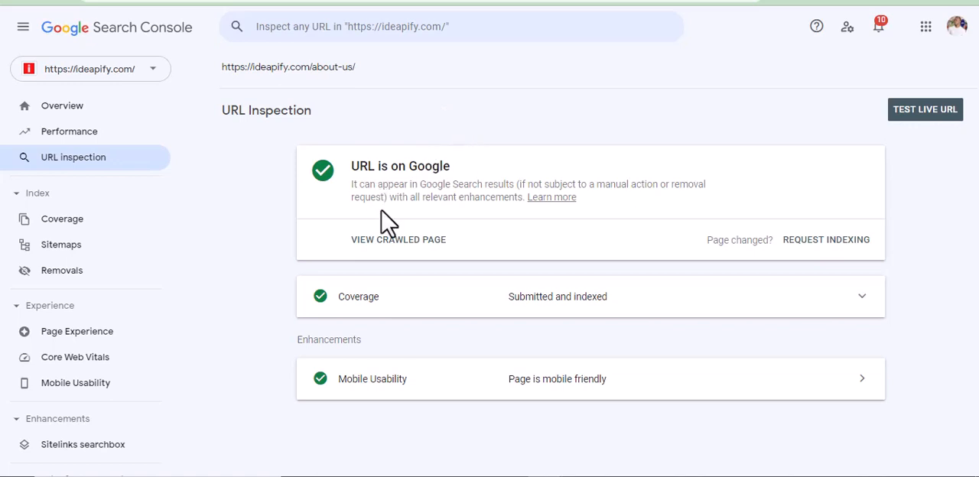
pyautogui.moveTo(826, 253)
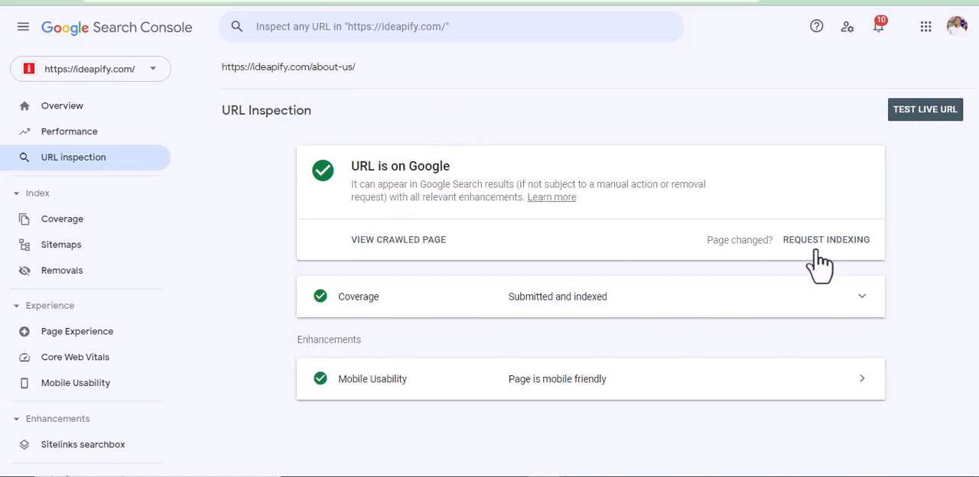
pyautogui.moveTo(820, 252)
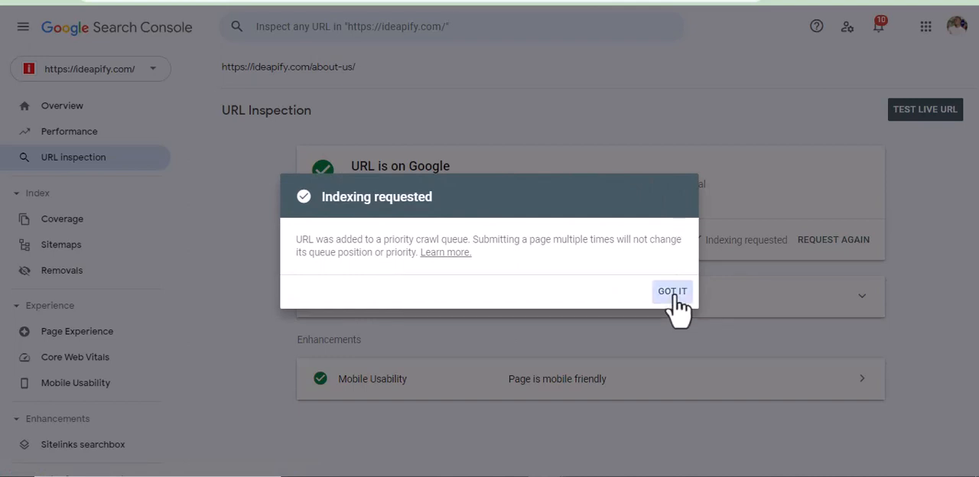
# - Dismiss the indexing requested confirmation for the About Us URL
pyautogui.click(671, 292)
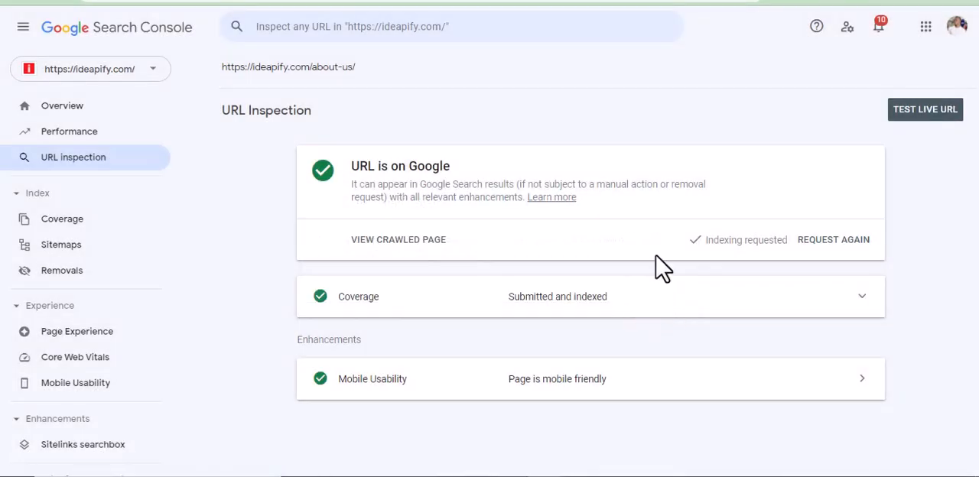
pyautogui.moveTo(665, 137)
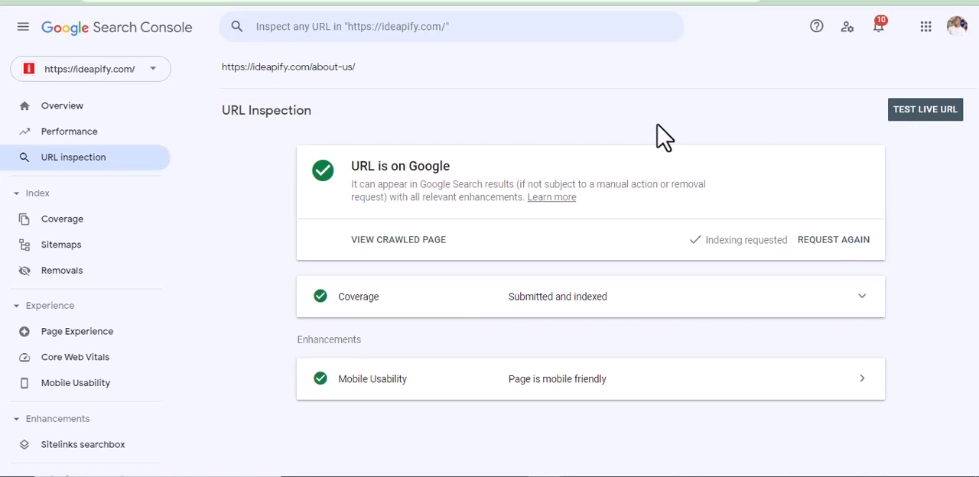
pyautogui.moveTo(558, 130)
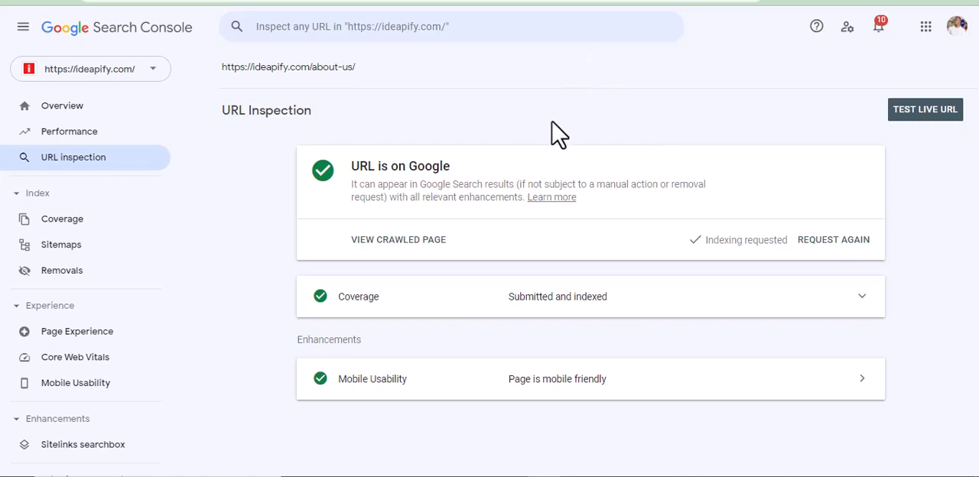
pyautogui.moveTo(428, 145)
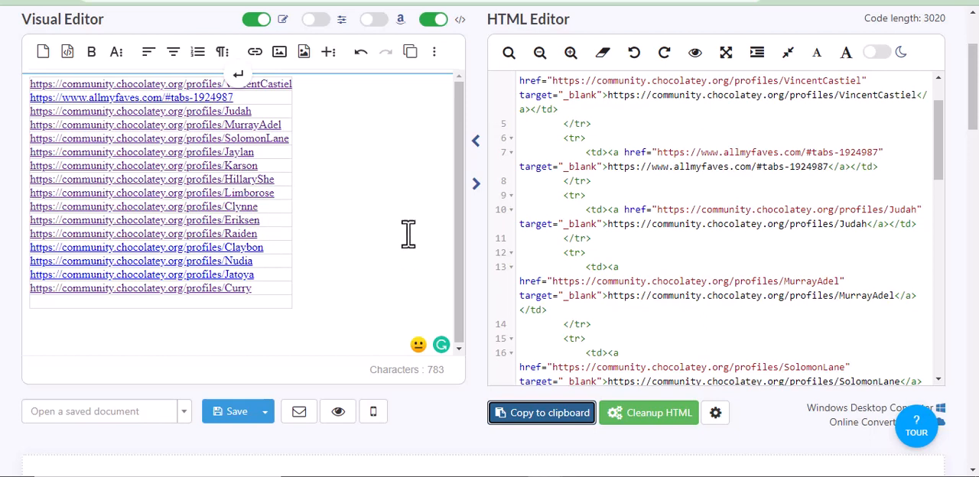
pyautogui.moveTo(376, 257)
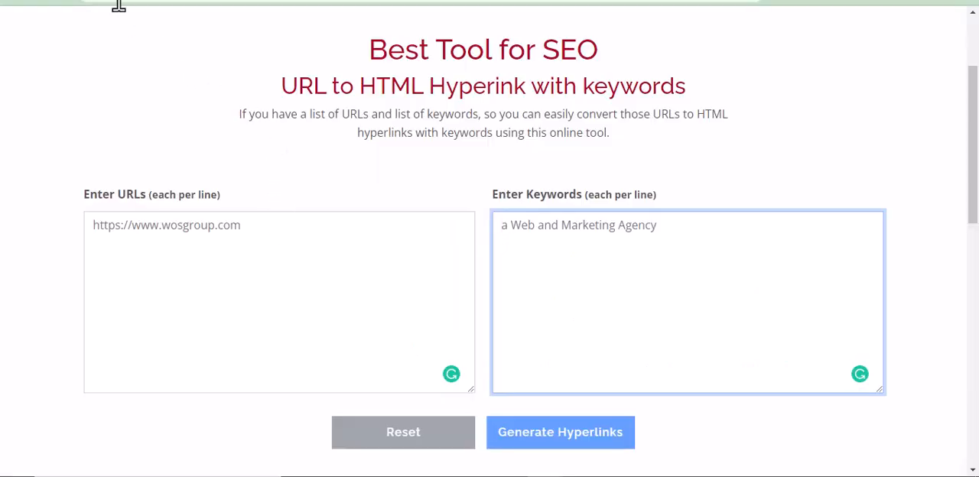
# - Switch to the Charity links sheet to gather the backlink URLs in A13:A29
pyautogui.click(560, 431)
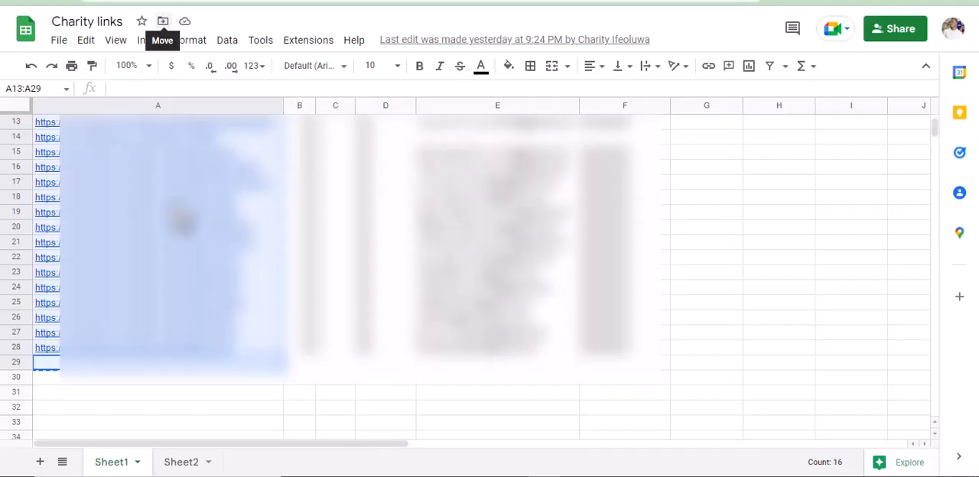
pyautogui.moveTo(283, 420)
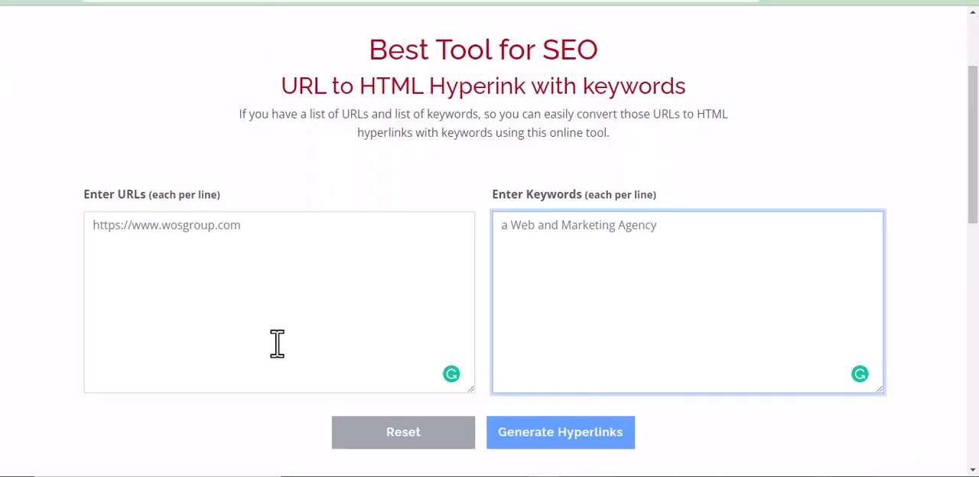
# - Paste the copied backlink URLs into the Enter URLs box and review the list
pyautogui.click(279, 225)
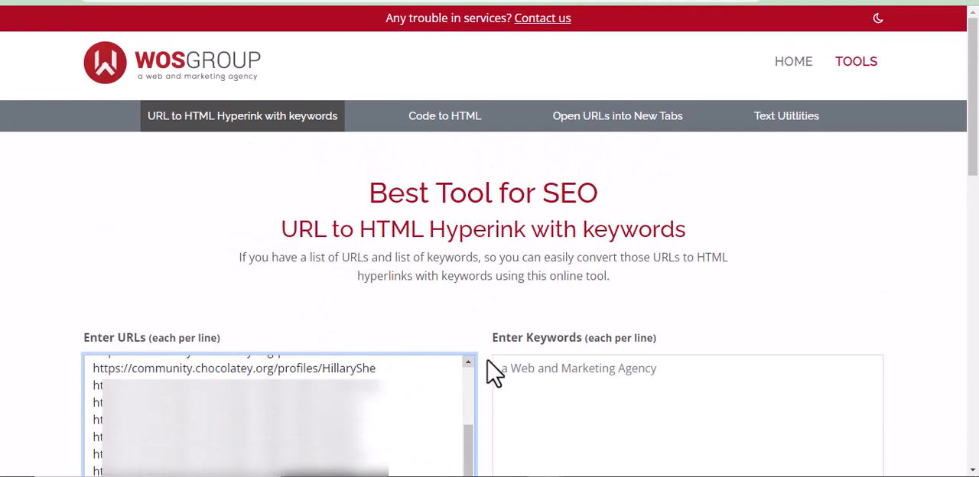
pyautogui.scroll(-3)
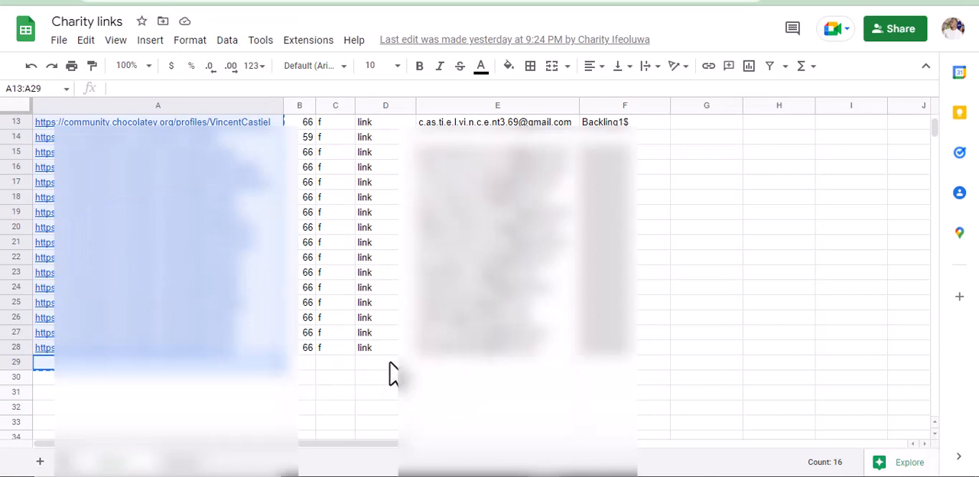
# - Select the 'link' keyword cells D13:D28 in the Charity links sheet
pyautogui.click(385, 376)
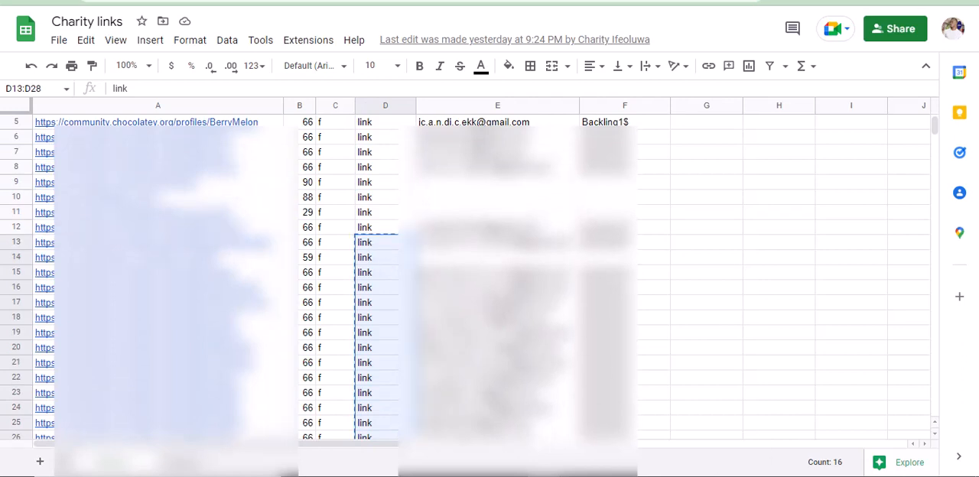
pyautogui.moveTo(226, 40)
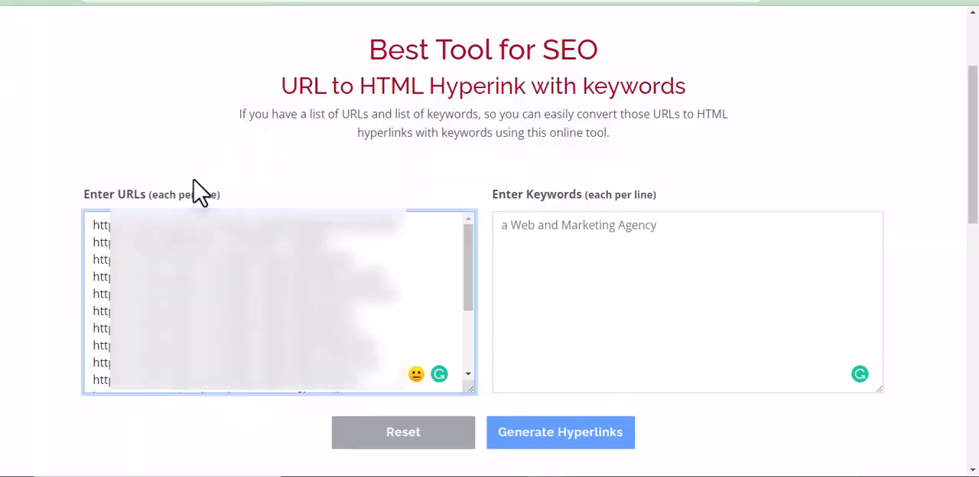
pyautogui.moveTo(98, 82)
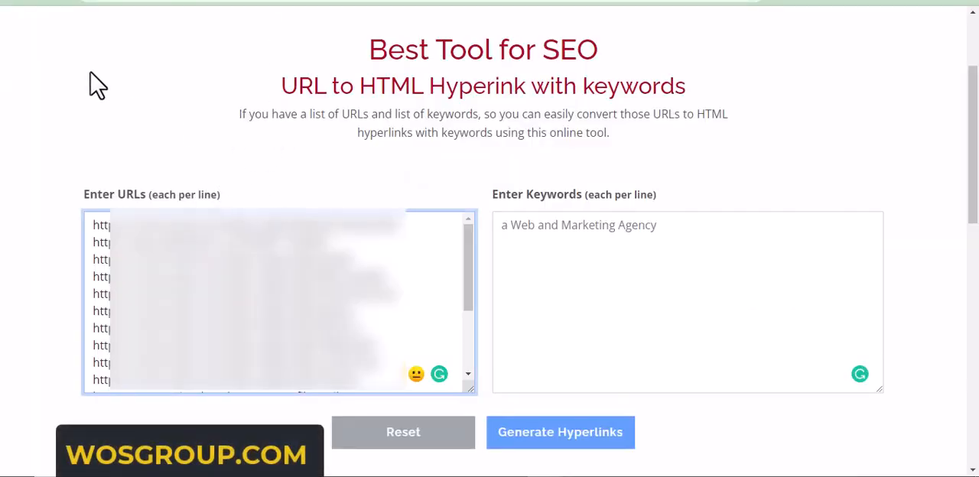
pyautogui.moveTo(765, 248)
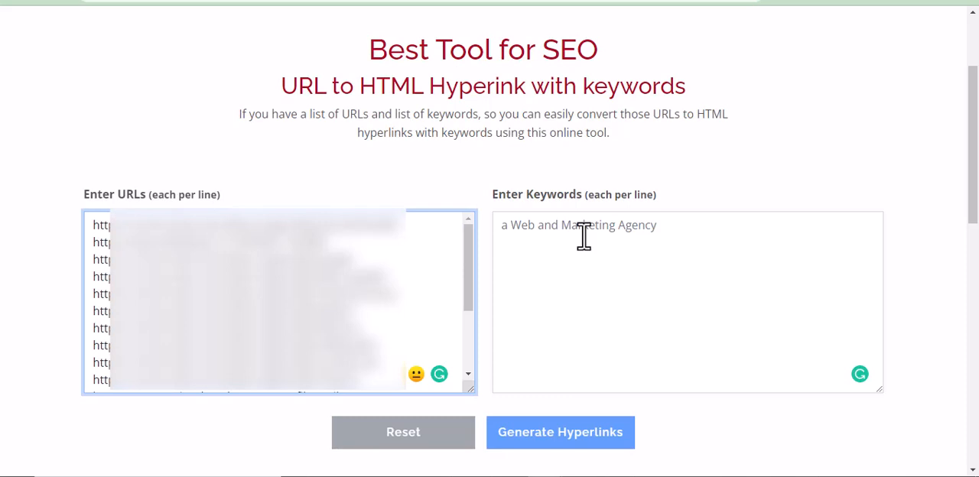
pyautogui.moveTo(600, 237)
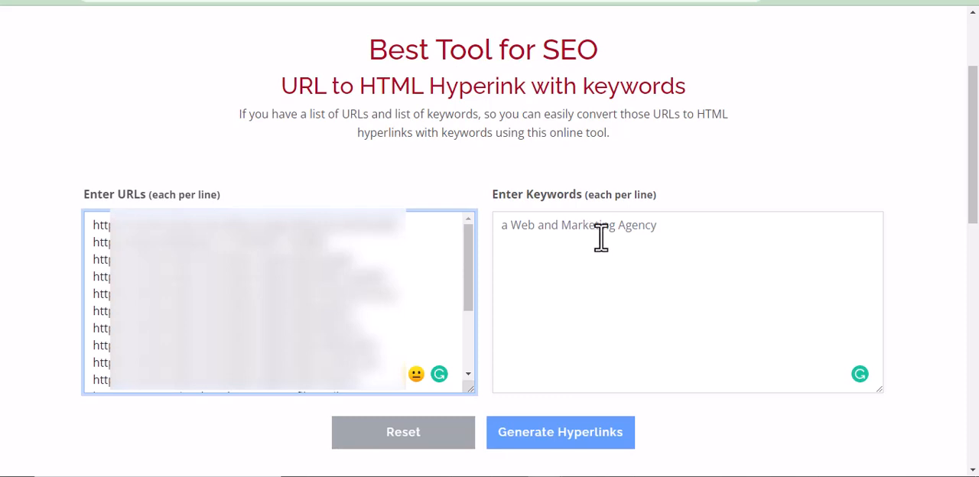
# - Paste the repeated 'link' keywords into the Enter Keywords box, one per URL
pyautogui.rightClick(600, 225)
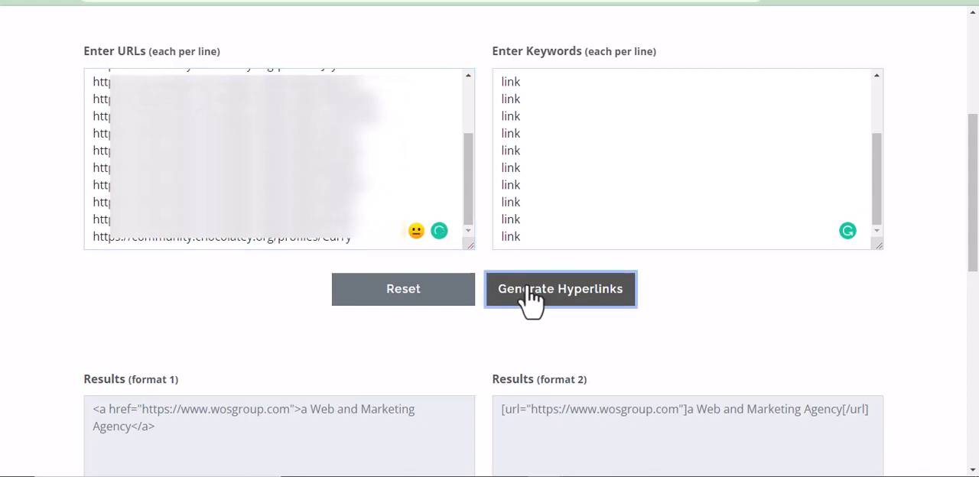
# - Generate the 'link' hyperlinks and copy the format 1 HTML results to the clipboard
pyautogui.click(559, 287)
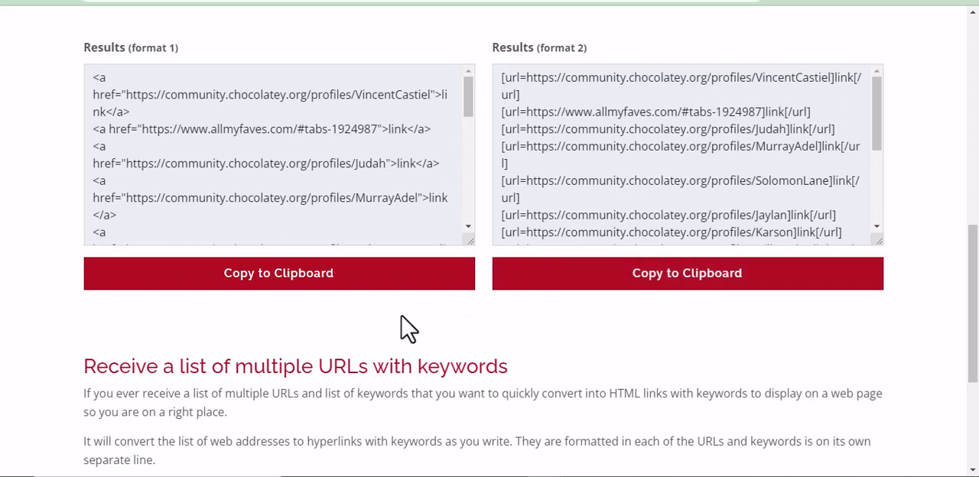
pyautogui.moveTo(403, 328)
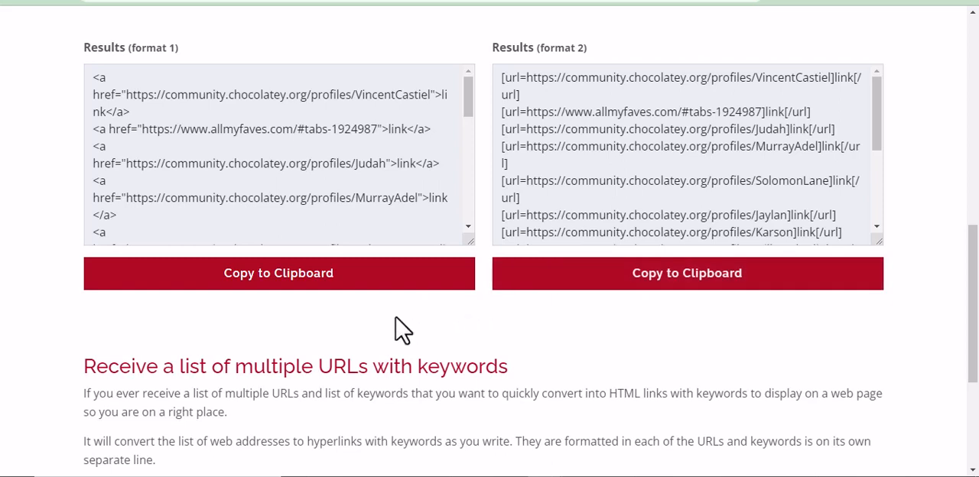
pyautogui.moveTo(398, 331)
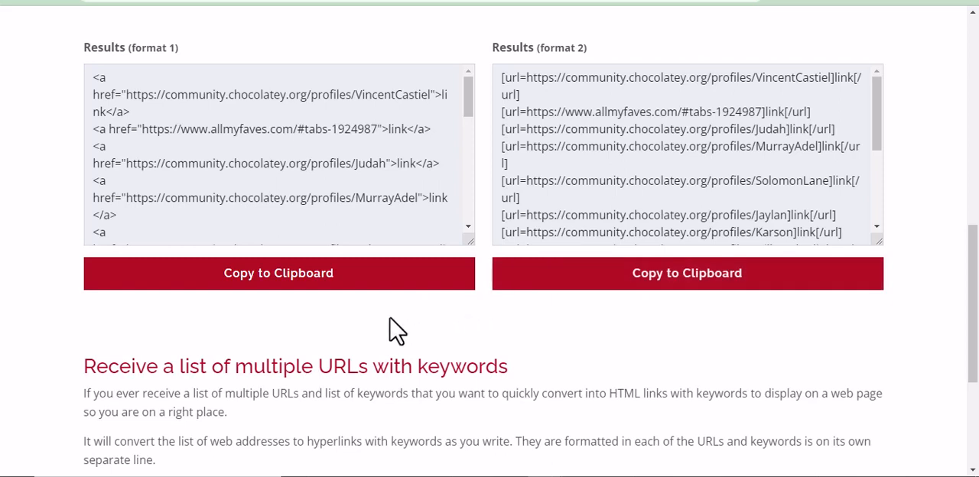
pyautogui.moveTo(297, 150)
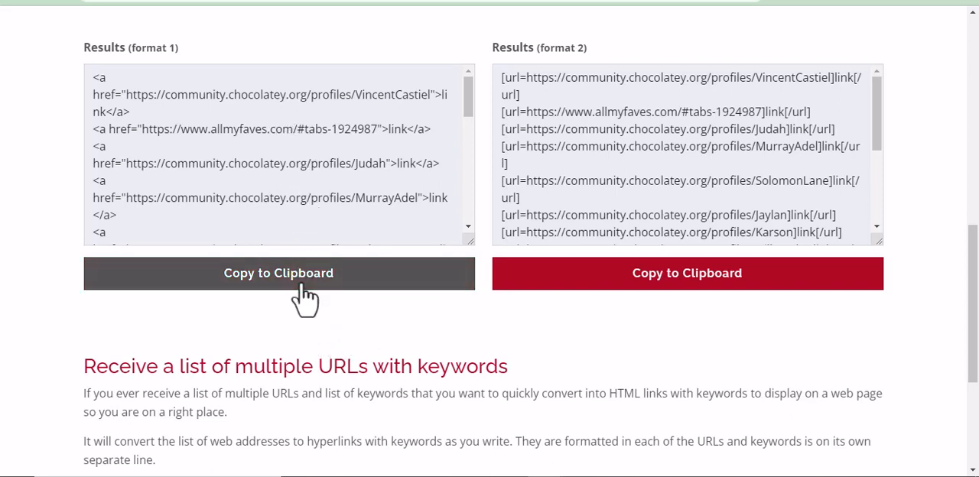
pyautogui.click(278, 272)
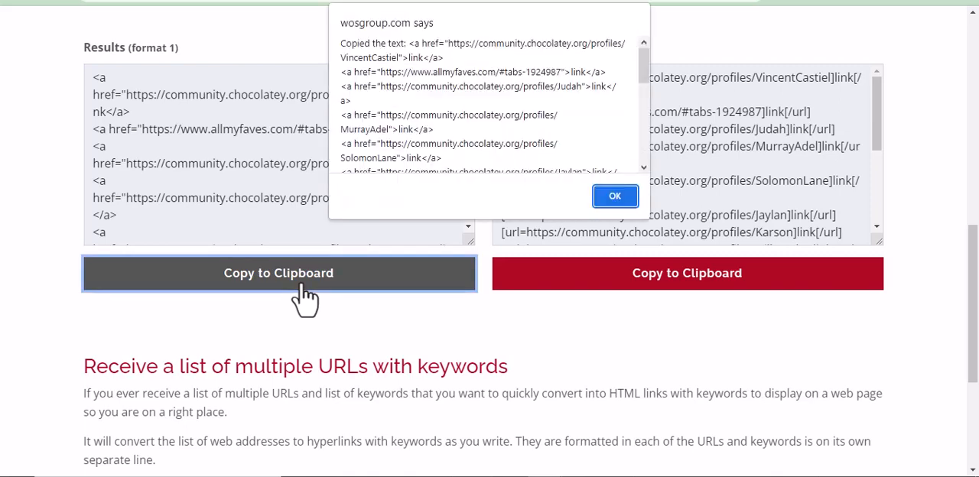
pyautogui.click(615, 196)
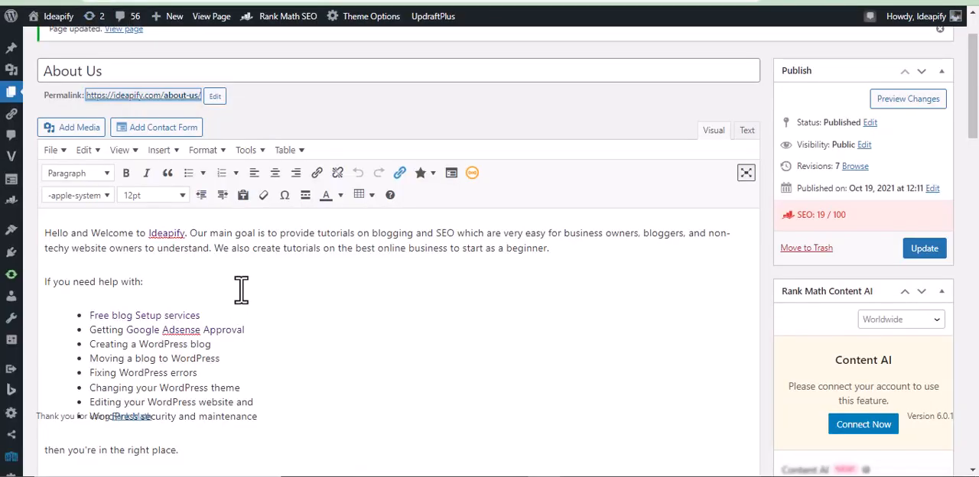
# - Paste the 'link' anchor tags into the About Us HTML below the help list and return to Visual view
pyautogui.scroll(-3)
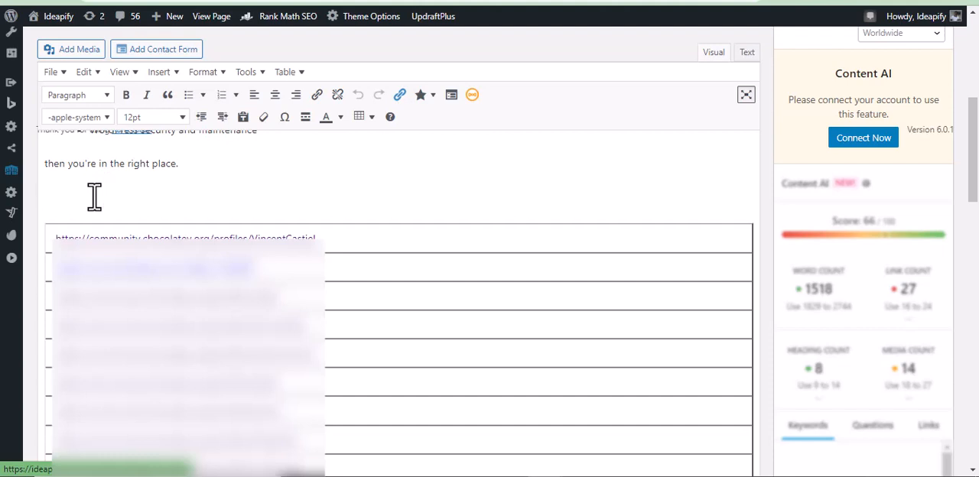
pyautogui.moveTo(651, 144)
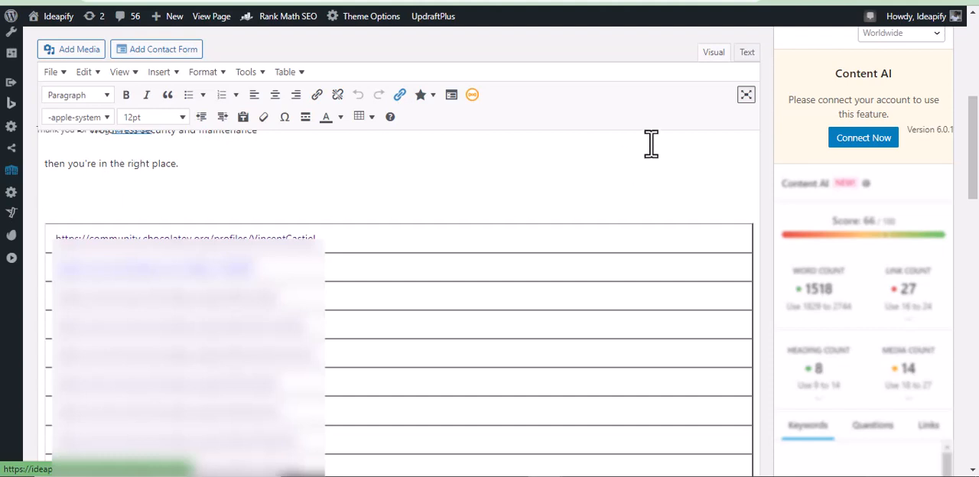
pyautogui.click(746, 52)
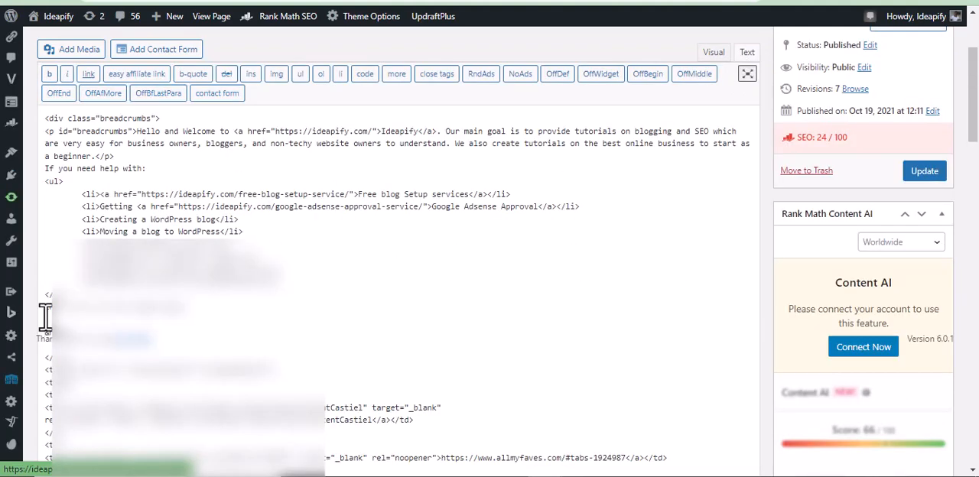
pyautogui.scroll(-3)
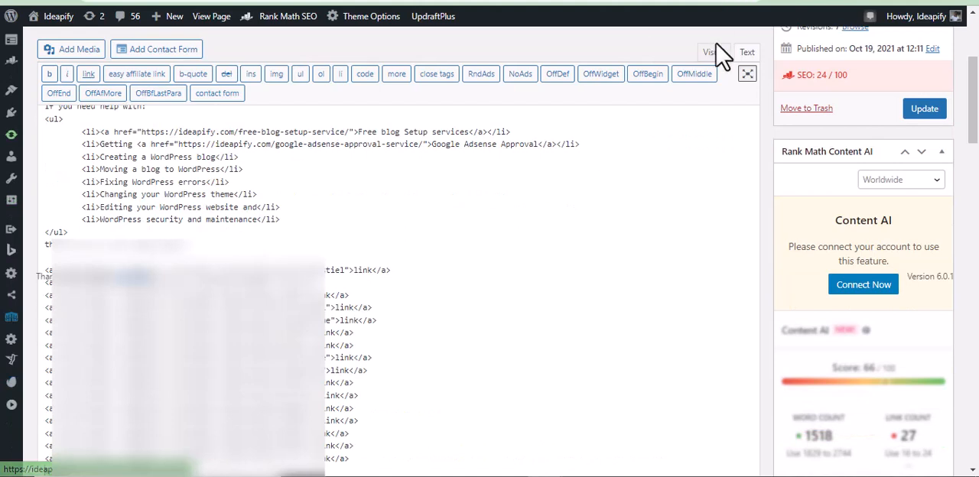
pyautogui.click(712, 52)
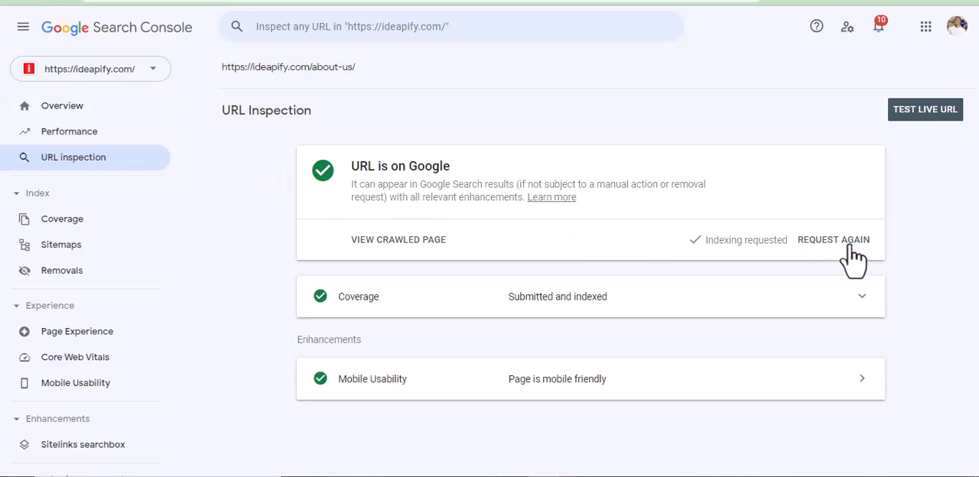
pyautogui.moveTo(573, 171)
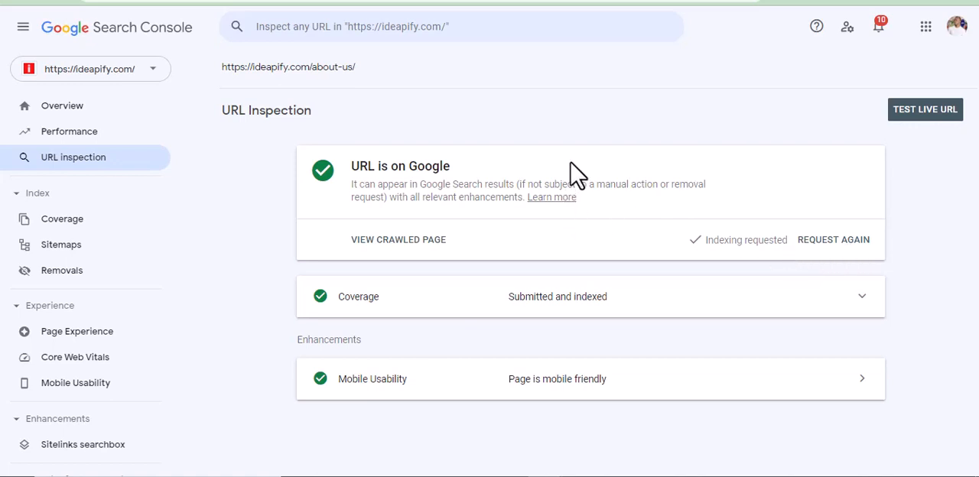
pyautogui.moveTo(548, 150)
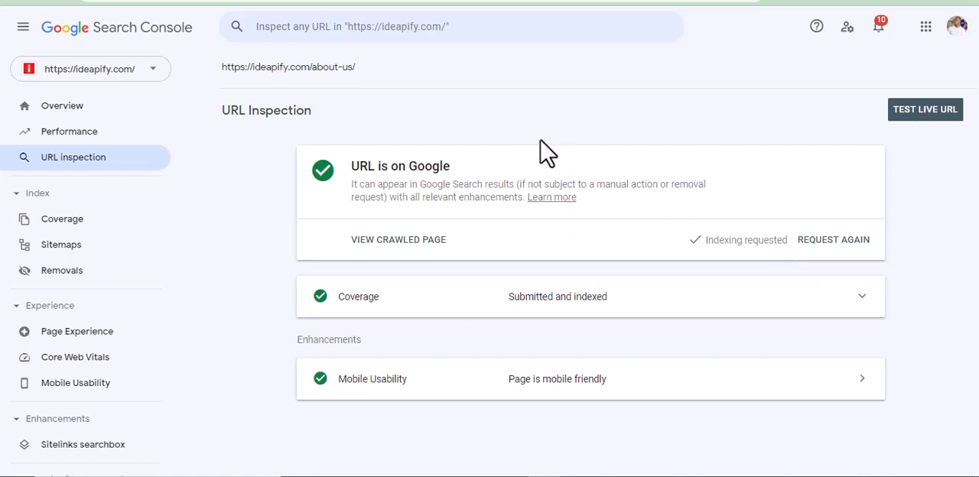
pyautogui.moveTo(737, 314)
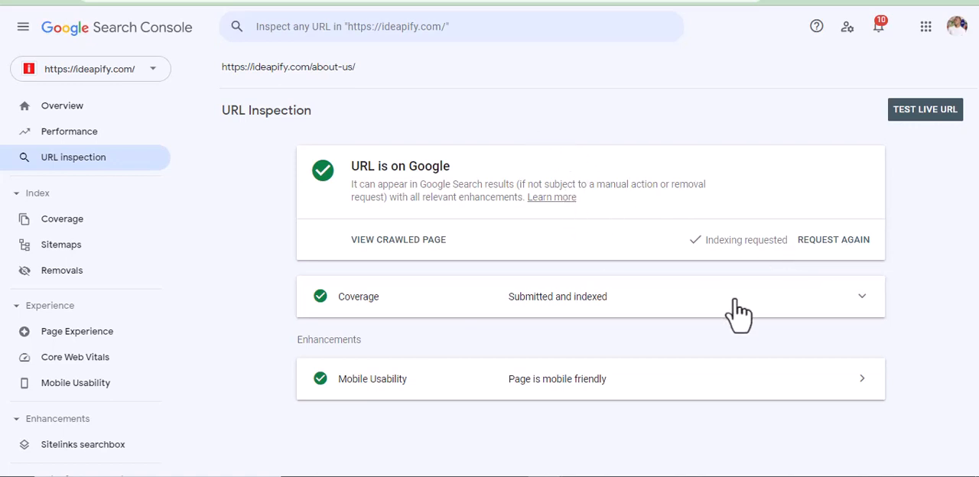
pyautogui.moveTo(398, 59)
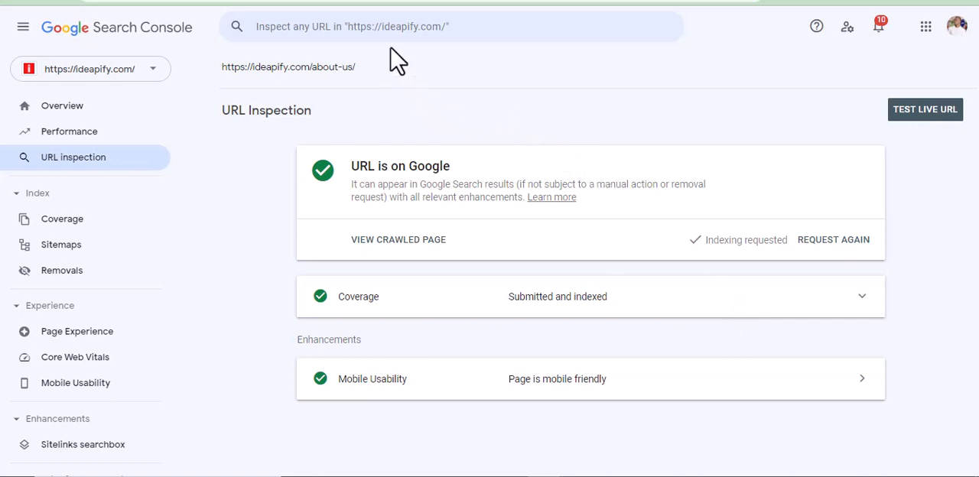
pyautogui.moveTo(385, 37)
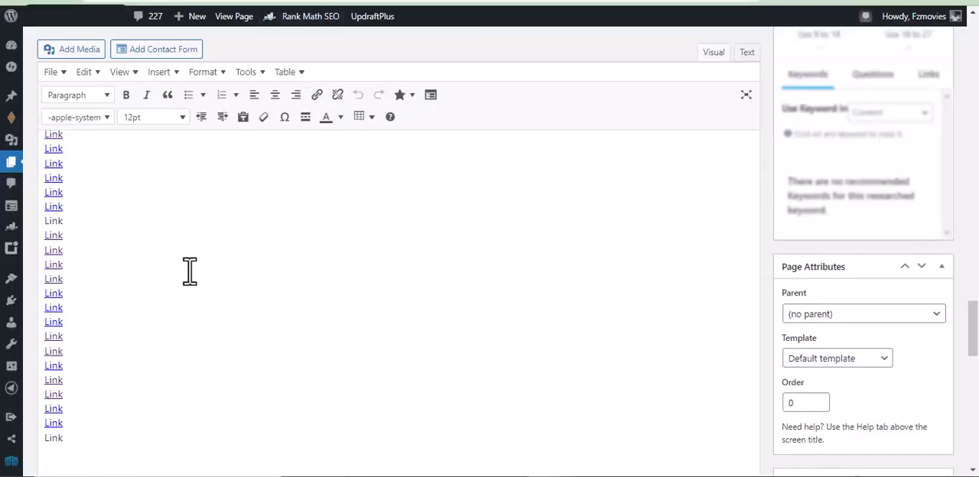
pyautogui.moveTo(74, 260)
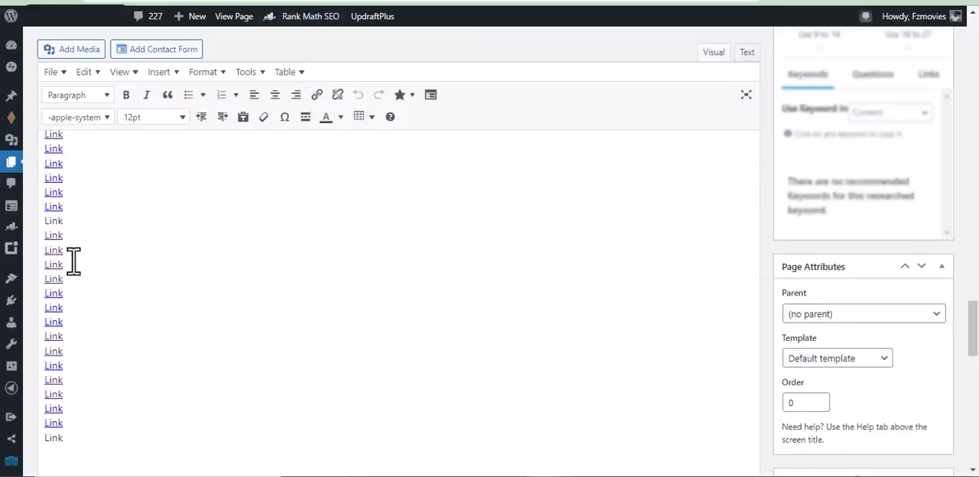
pyautogui.moveTo(69, 263)
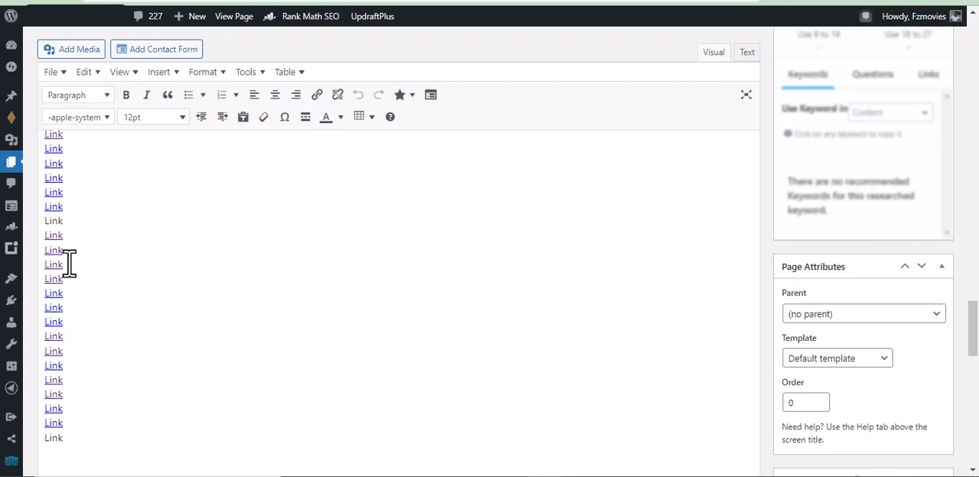
pyautogui.moveTo(101, 242)
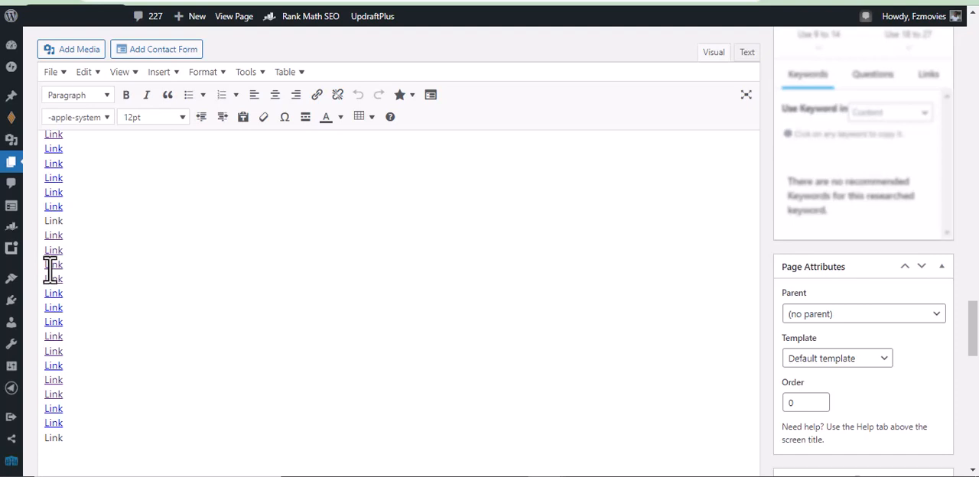
pyautogui.moveTo(244, 309)
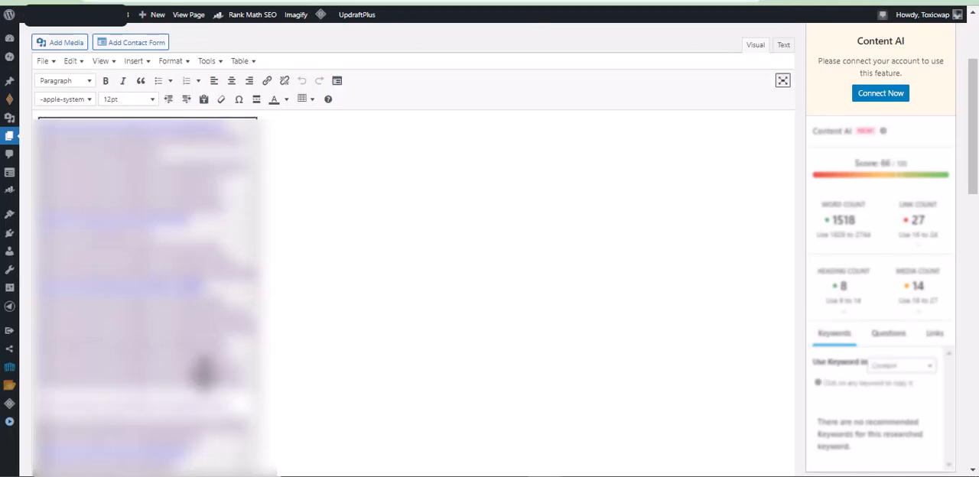
pyautogui.moveTo(180, 344)
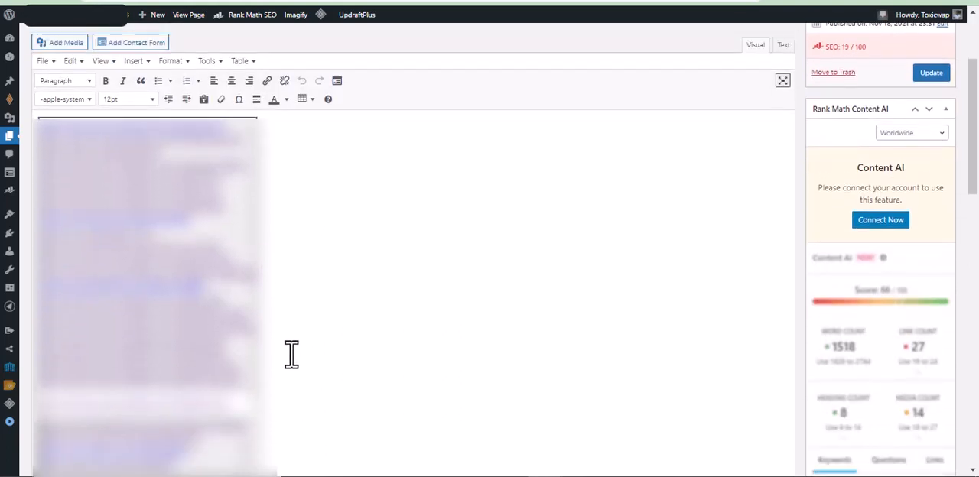
pyautogui.moveTo(420, 315)
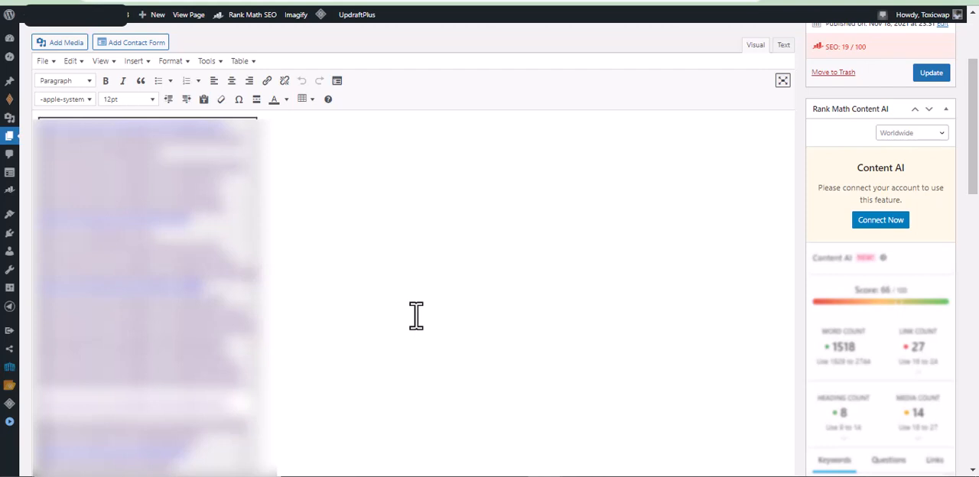
pyautogui.moveTo(376, 370)
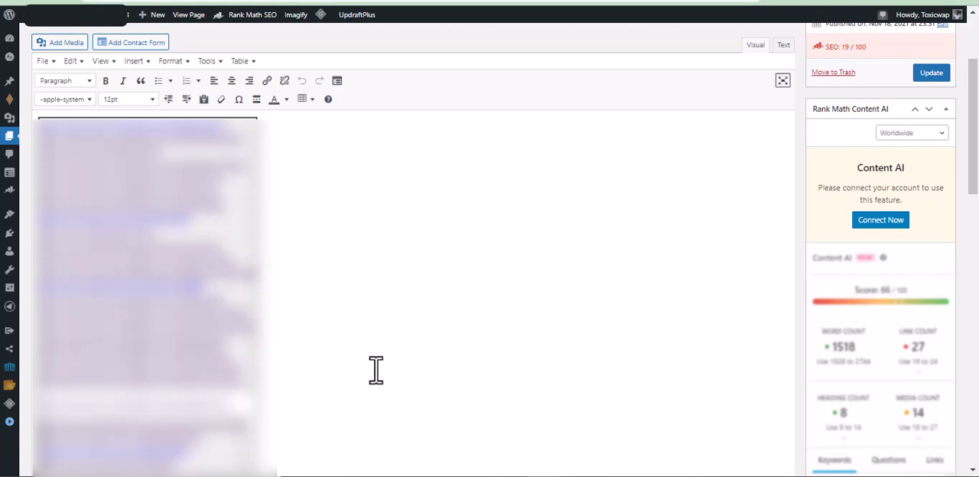
pyautogui.moveTo(428, 425)
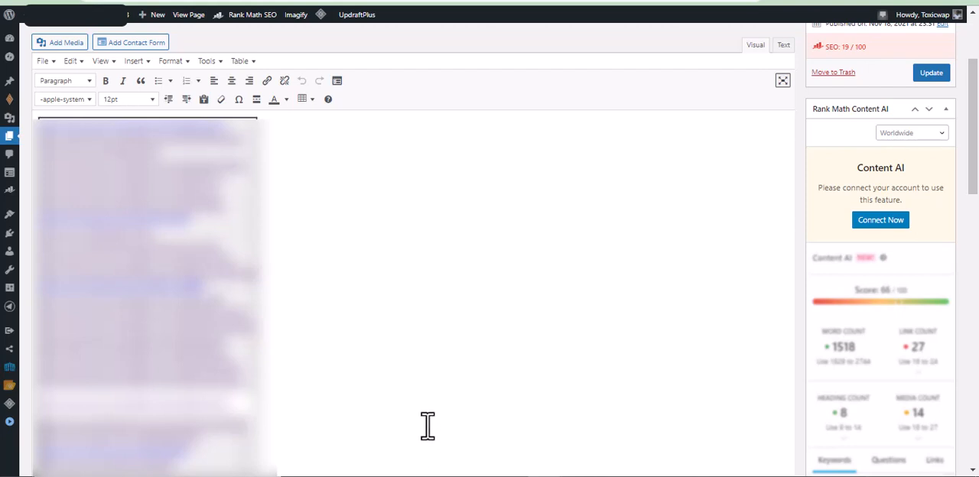
pyautogui.moveTo(382, 423)
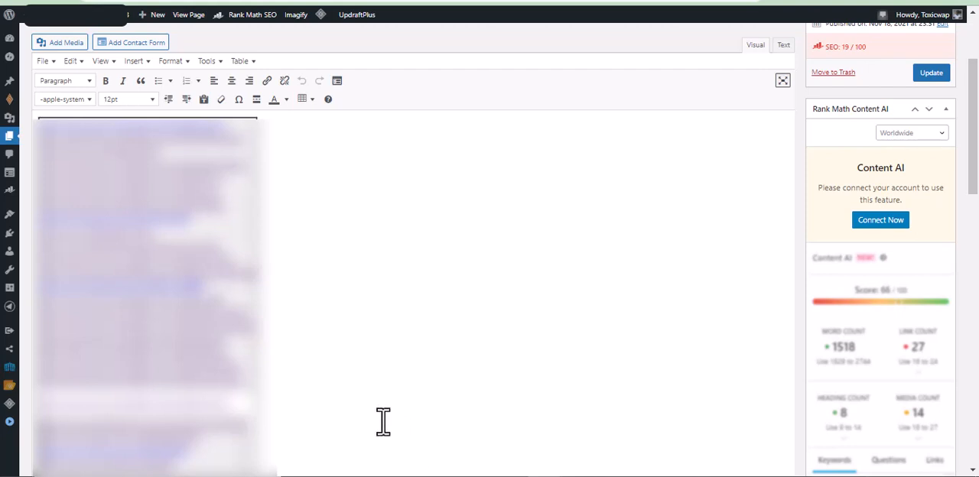
pyautogui.moveTo(321, 422)
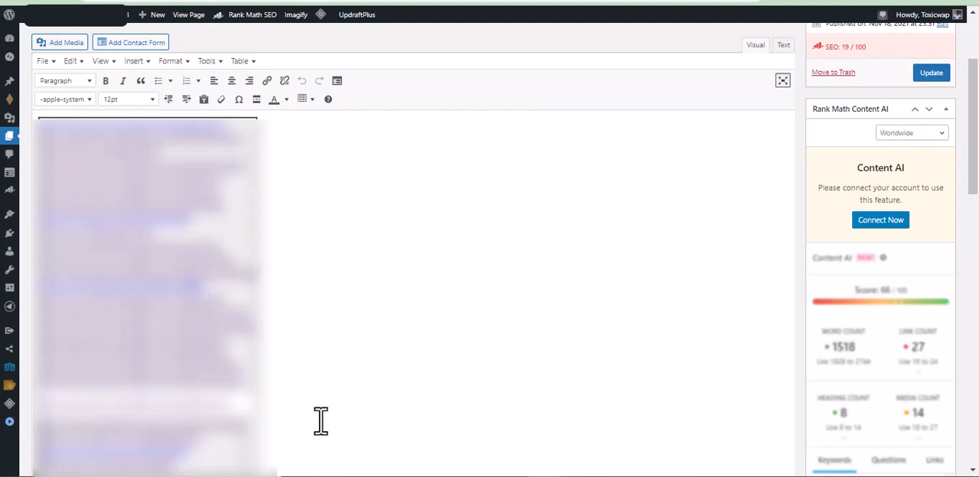